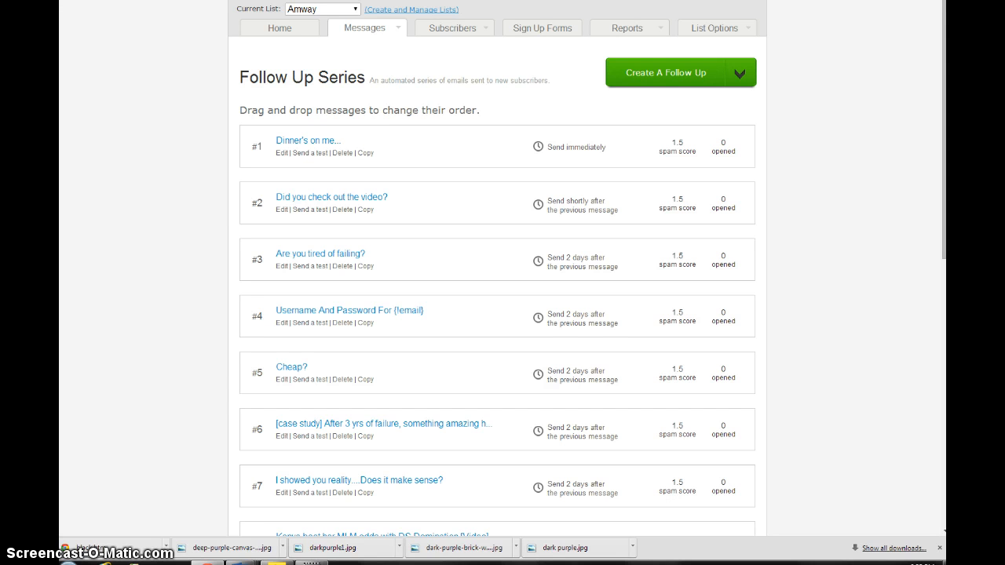
mouse_move(888, 31)
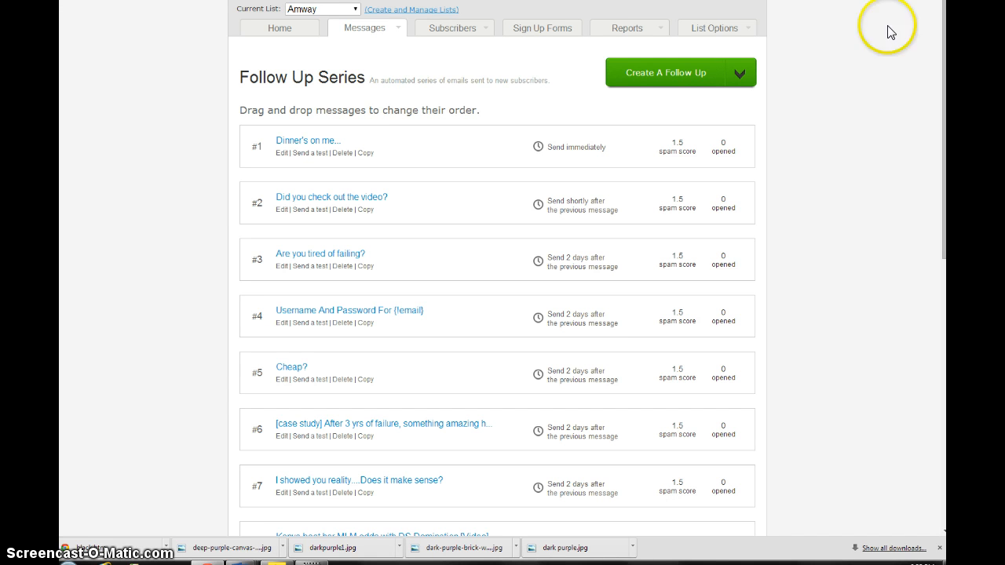
mouse_move(839, 130)
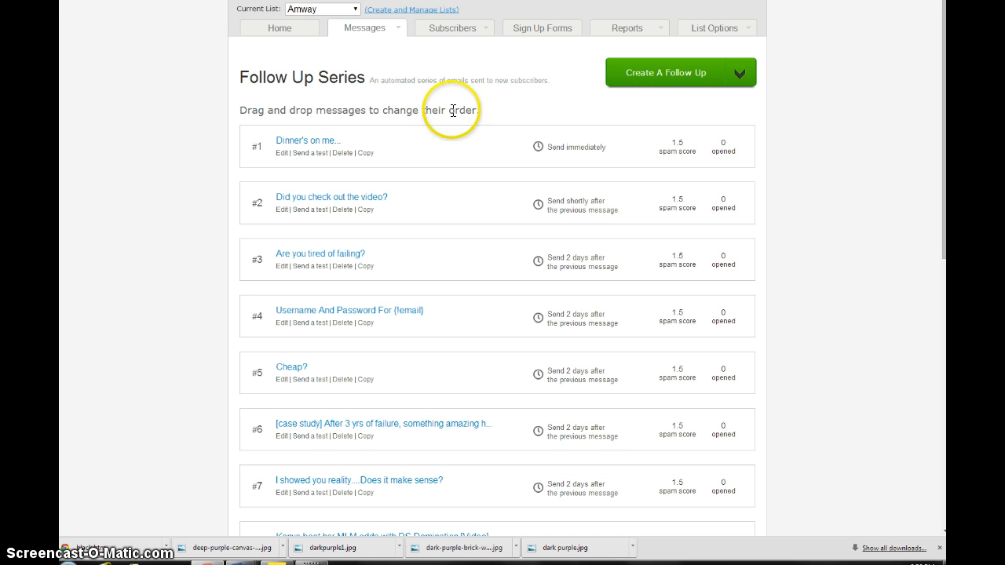
mouse_move(708, 21)
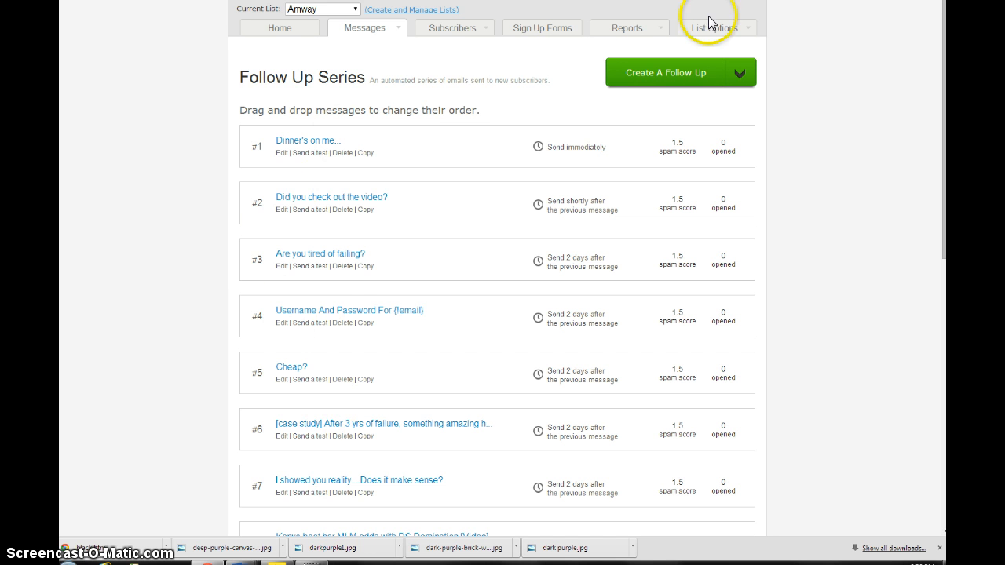
mouse_move(710, 20)
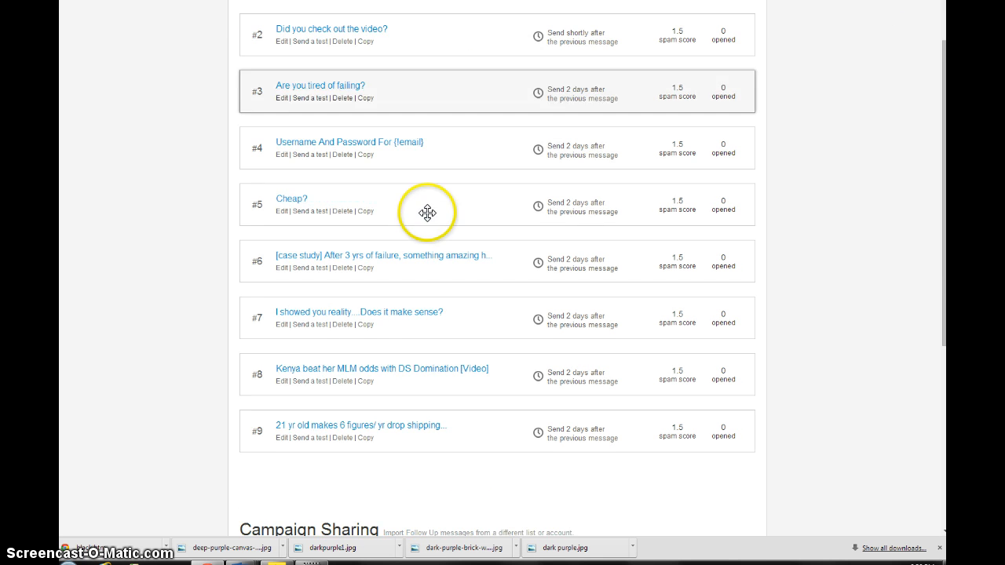
Drag 'Cheap?' to third place in the Amway series, after 'Did you check out the video?'.
scroll("down", 3)
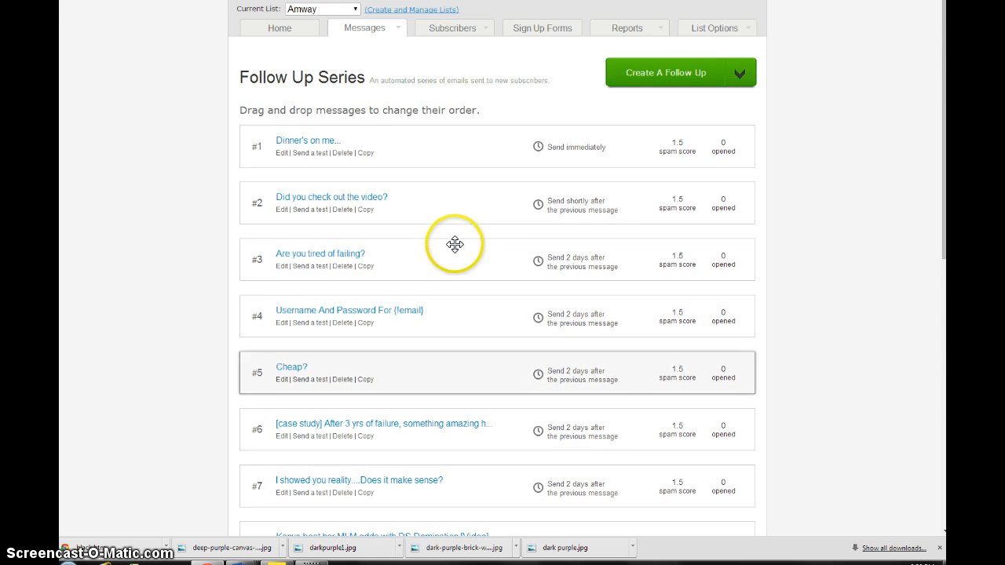
mouse_move(332, 371)
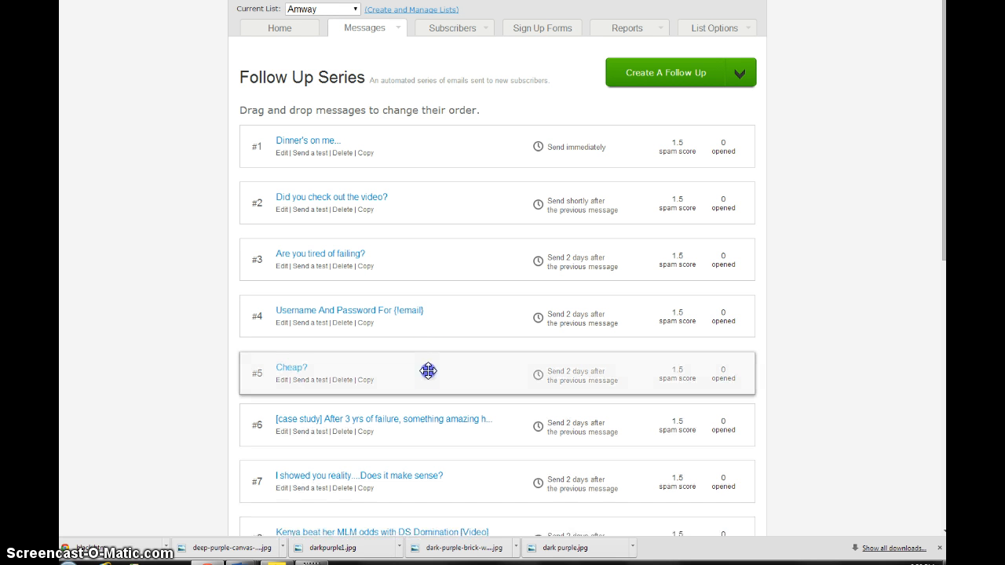
left_click_drag(429, 371, 420, 140)
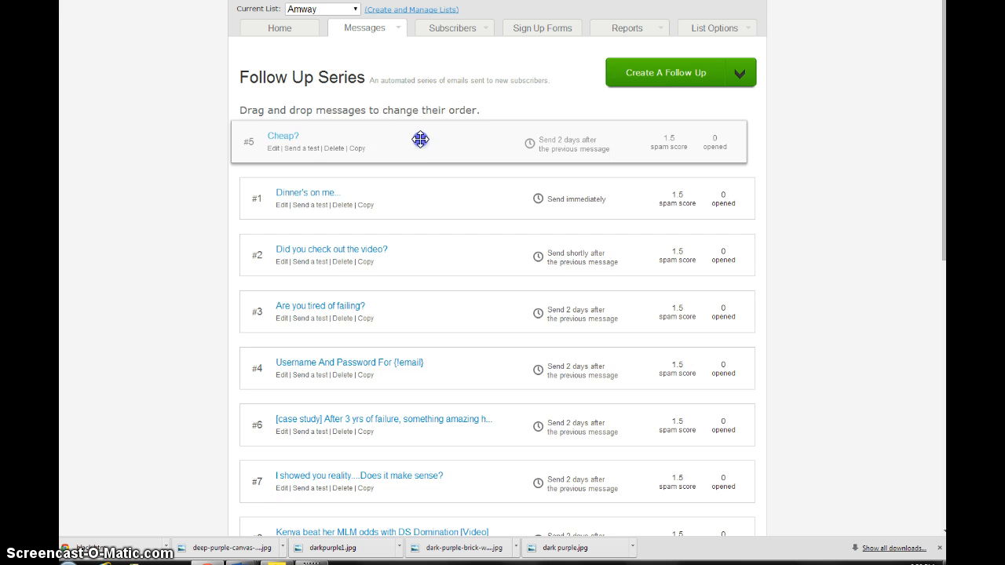
left_click_drag(420, 139, 420, 198)
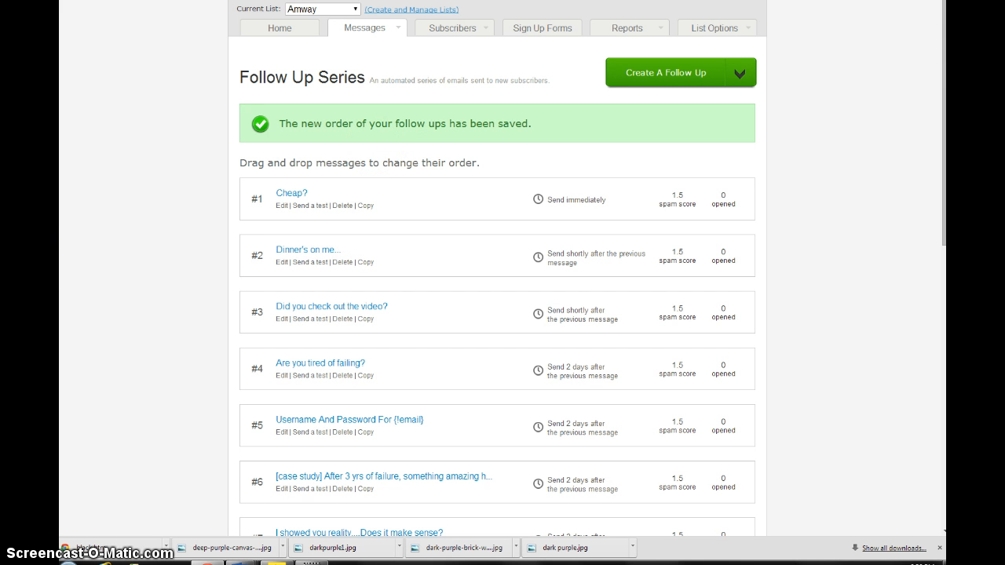
mouse_move(396, 205)
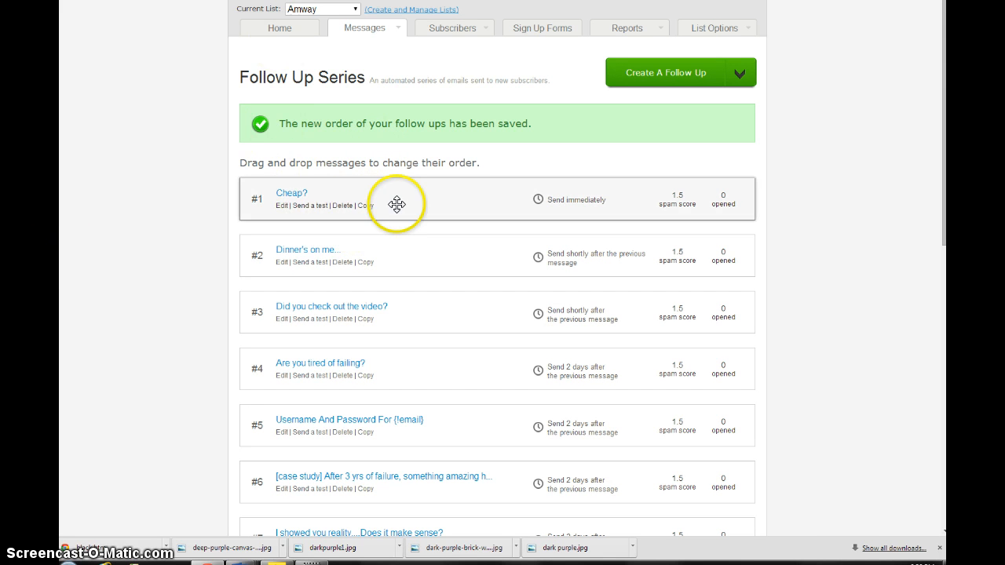
left_click_drag(396, 199, 396, 312)
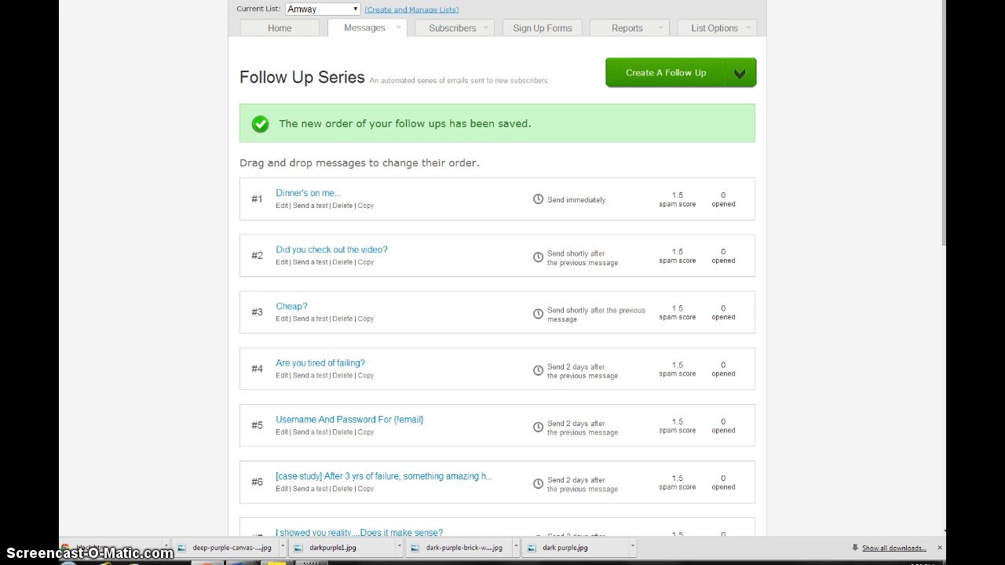
scroll("down", 3)
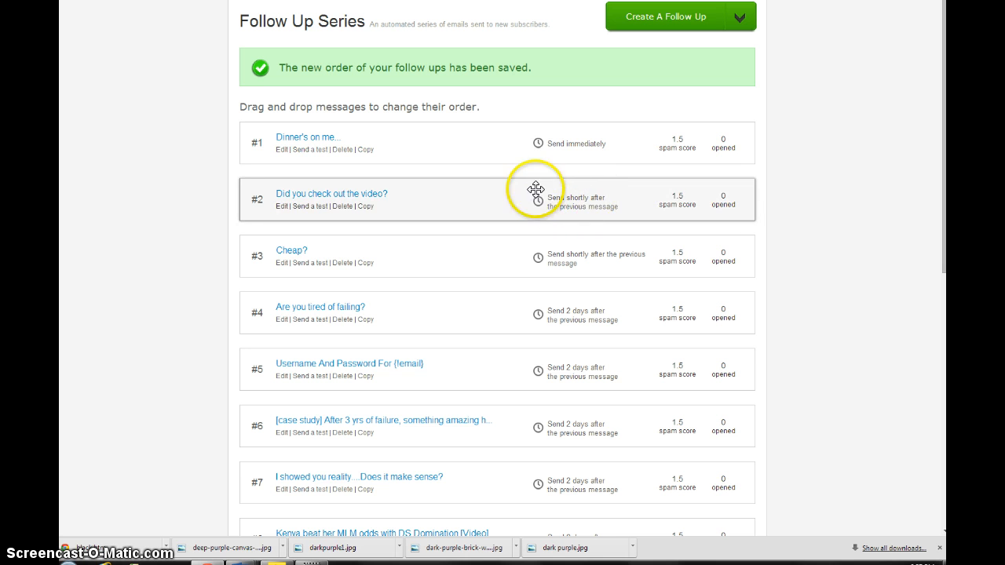
mouse_move(522, 204)
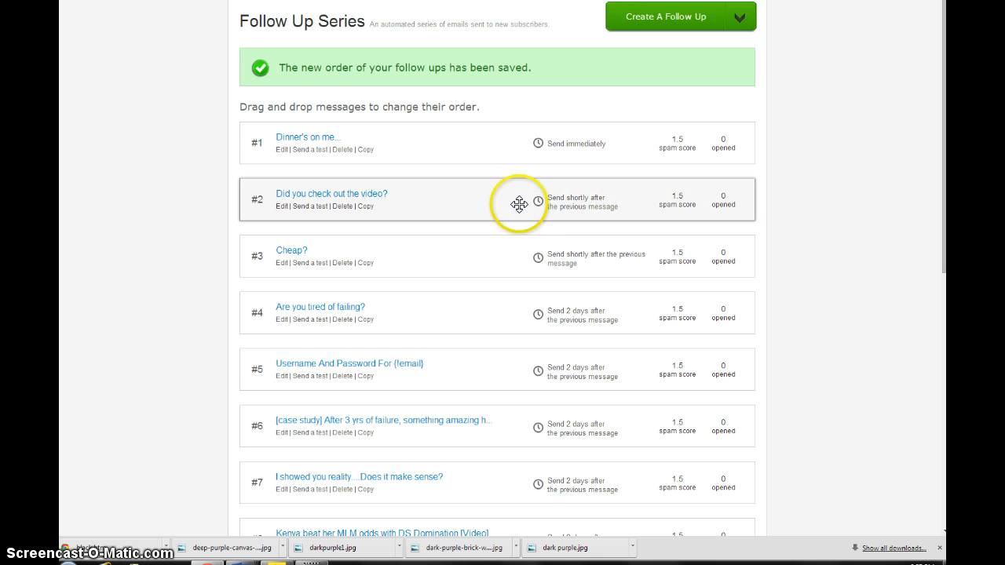
mouse_move(610, 194)
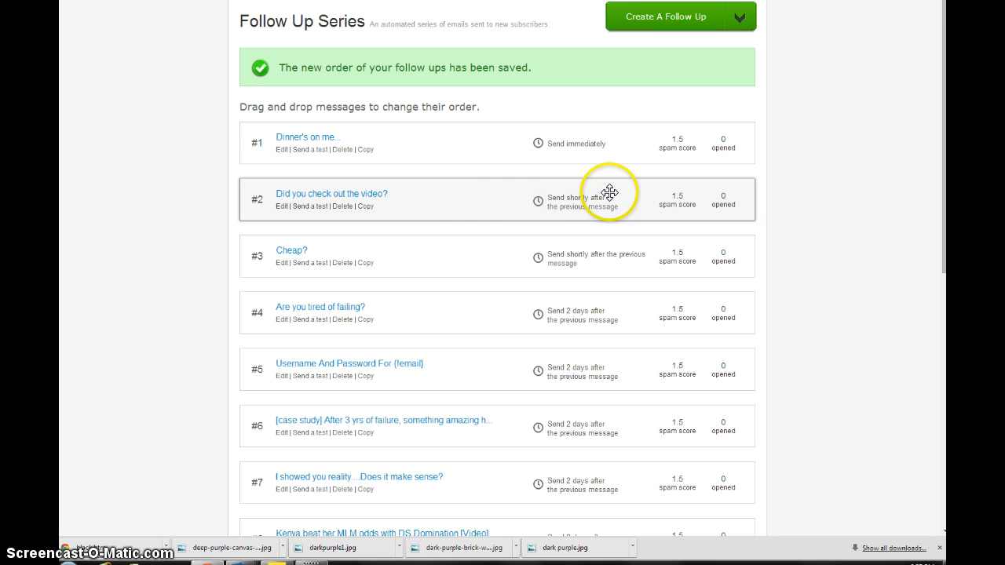
mouse_move(450, 196)
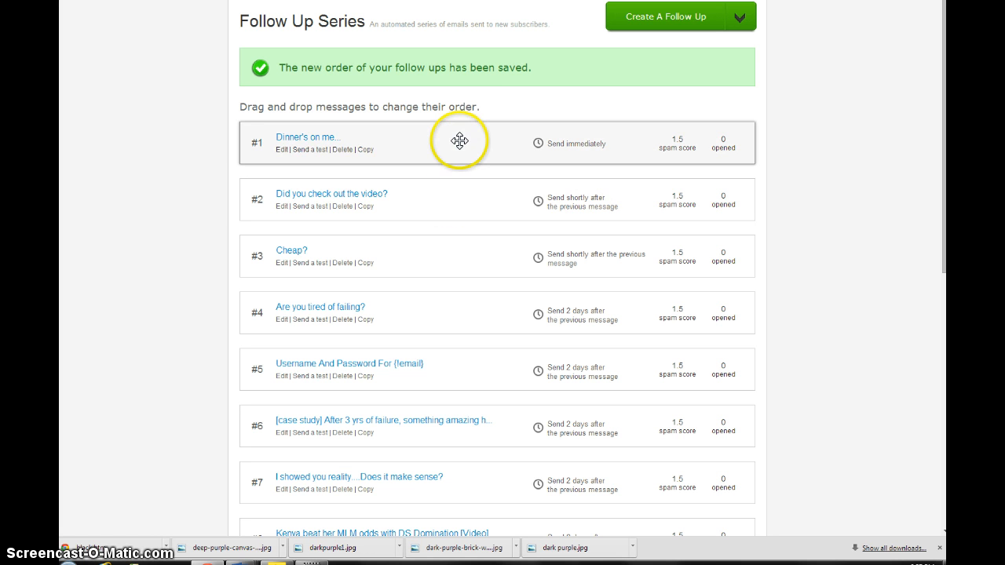
mouse_move(456, 184)
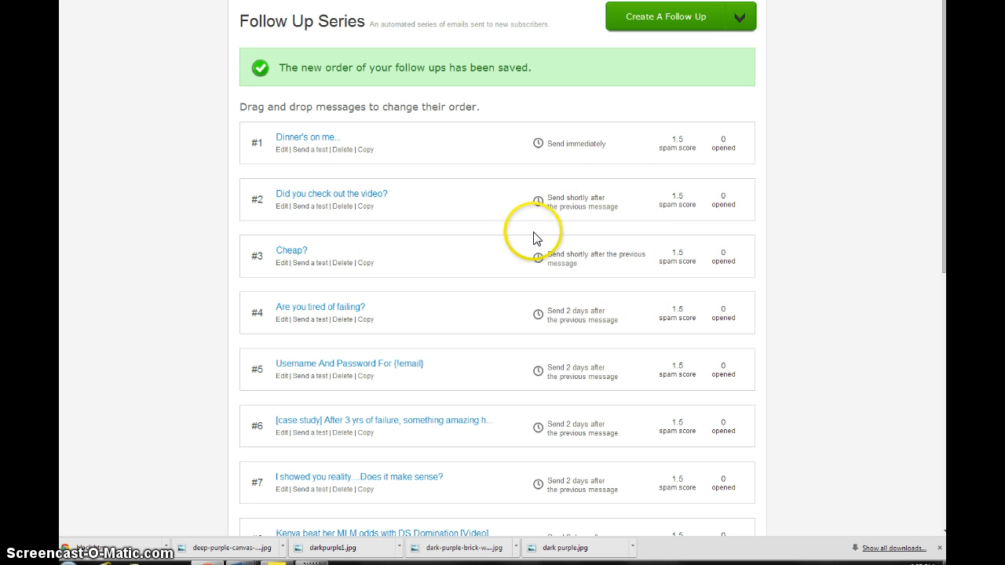
Edit follow-up 'Cheap?' and change its interval from 0 to 3 days.
left_click(281, 262)
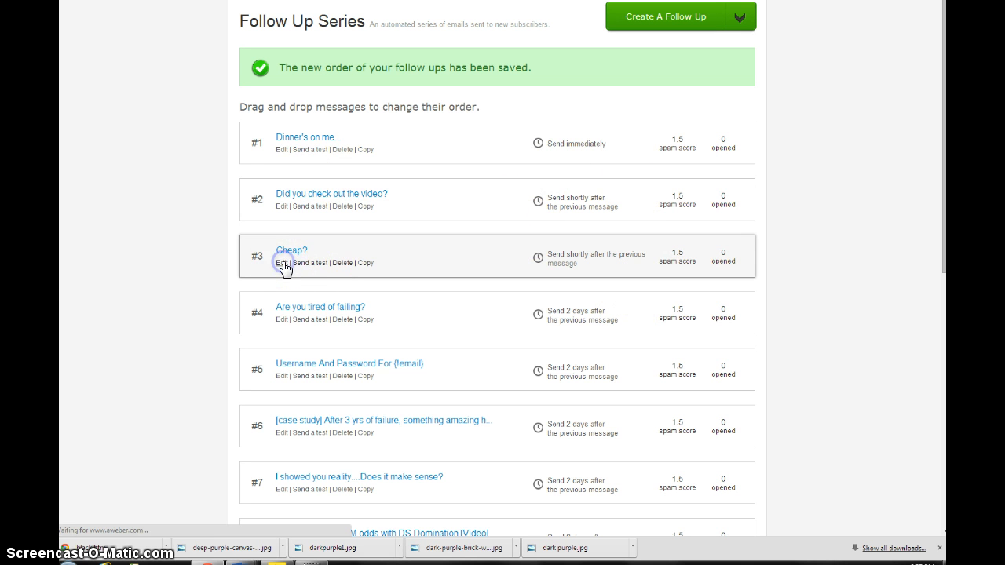
left_click(282, 262)
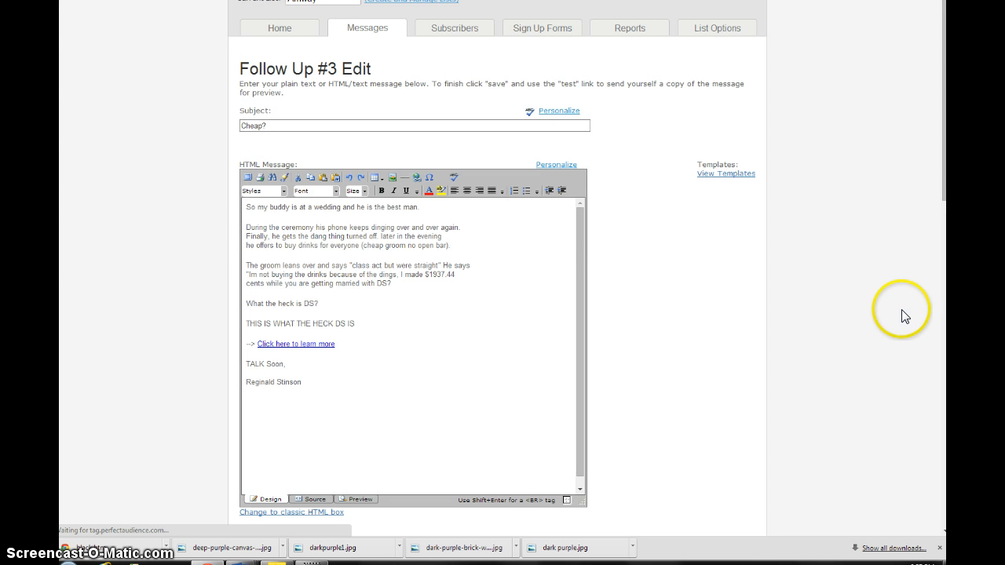
scroll("down", 3)
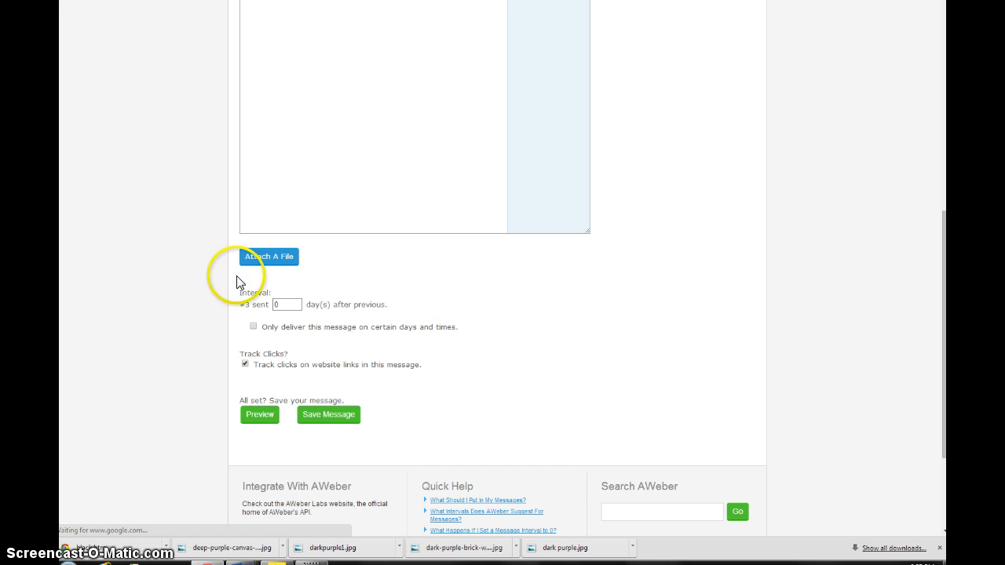
left_click(287, 304)
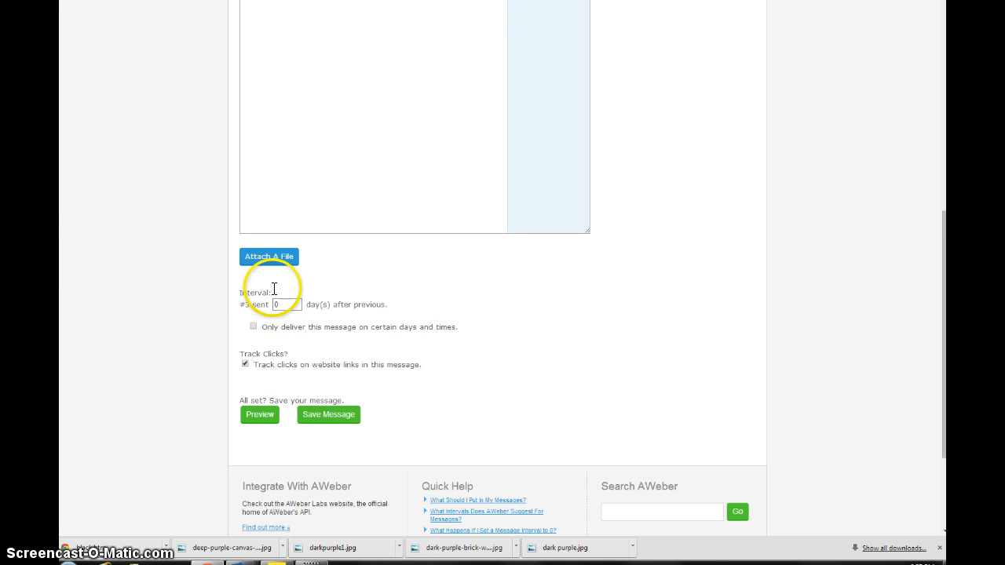
left_click(287, 304)
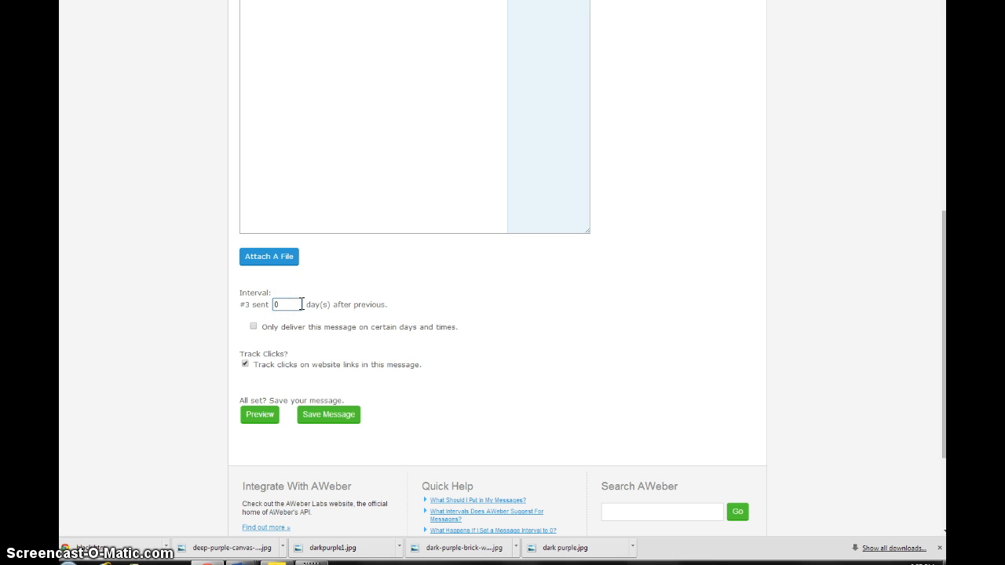
key("Backspace")
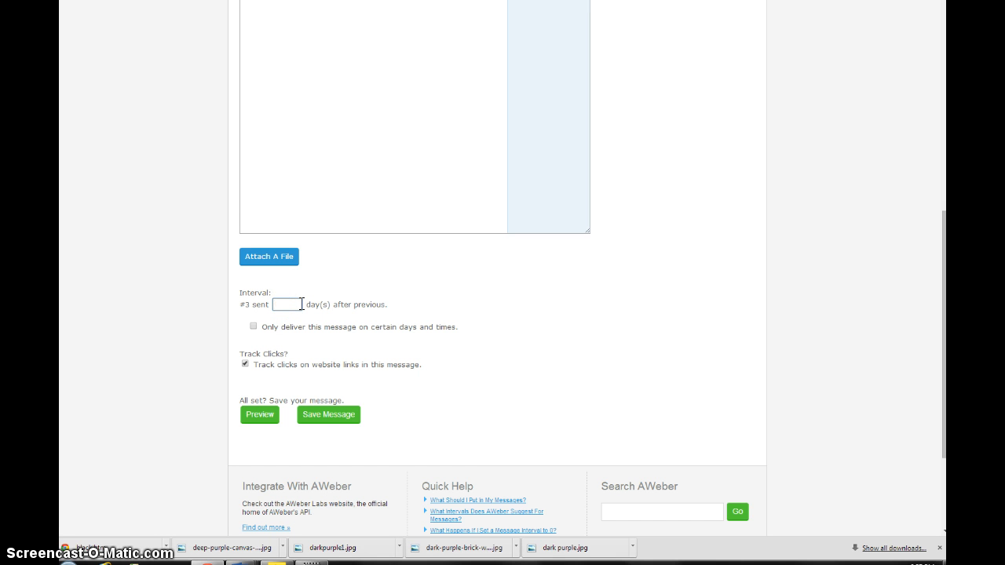
type("3")
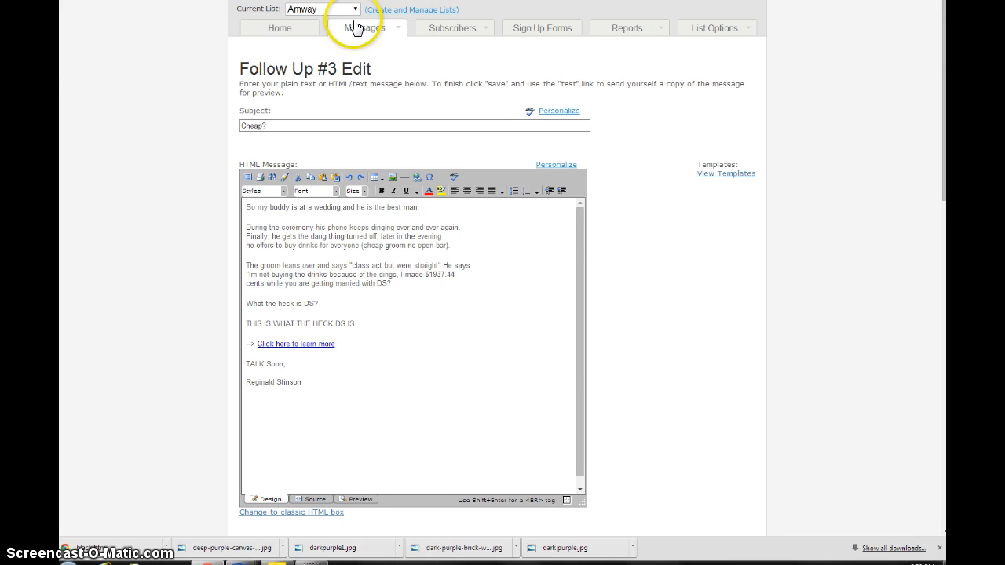
Choose Broadcasts from the Messages menu for the Amway list.
left_click(364, 28)
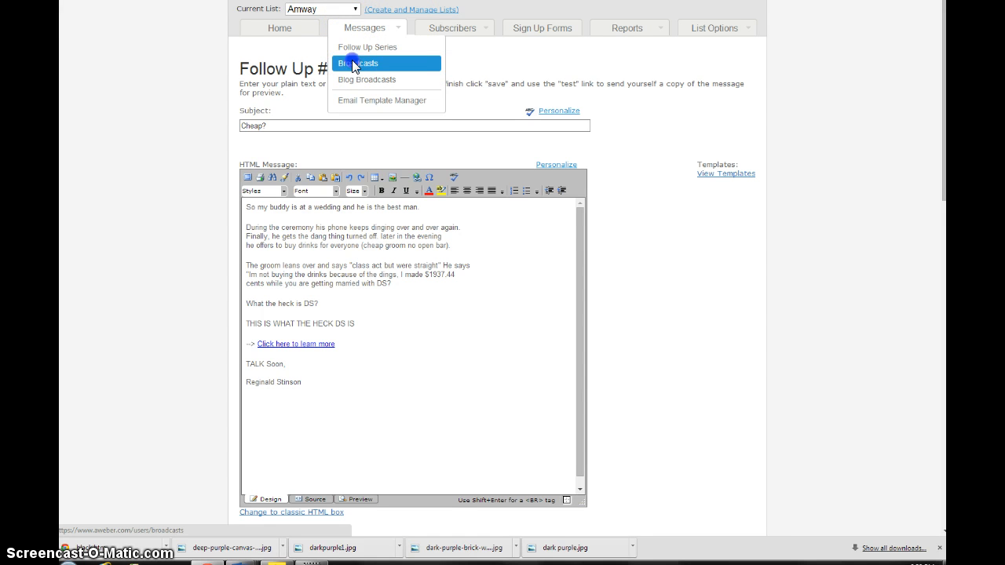
left_click(358, 63)
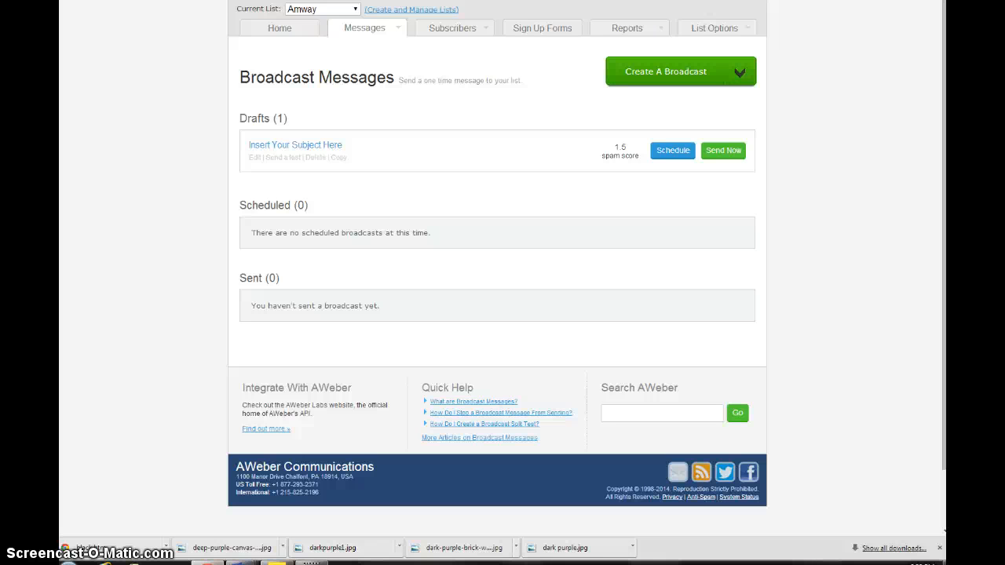
mouse_move(679, 83)
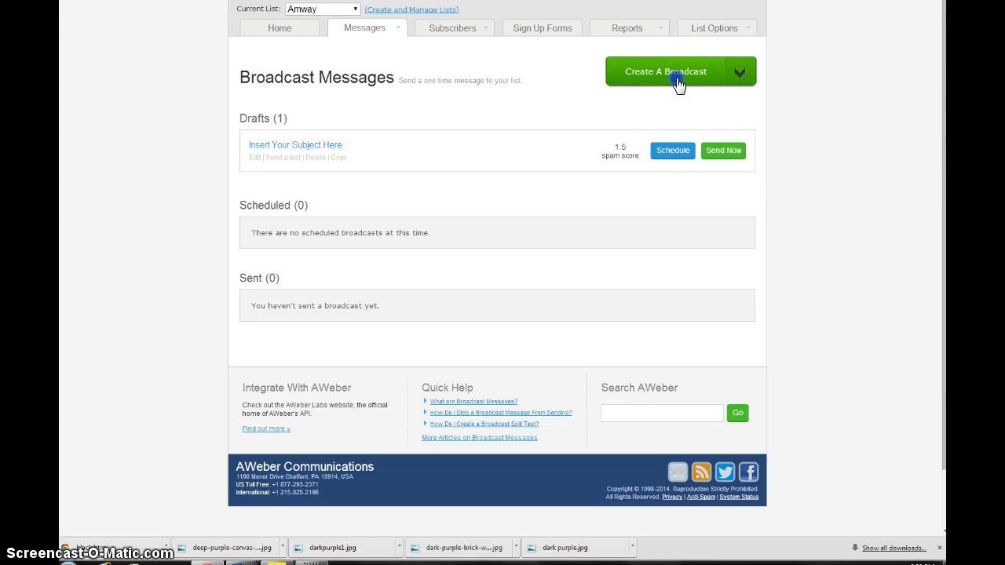
Create a new broadcast, opening the editor at the Design step.
left_click(665, 71)
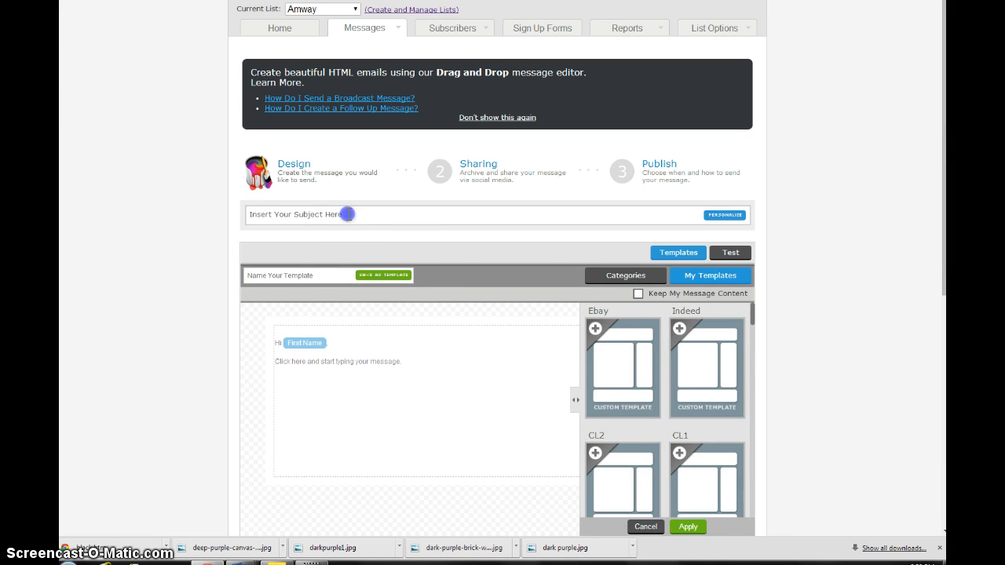
Enter the subject line 're: SPECIAL WEBINAR TONIGHT'.
left_click(644, 527)
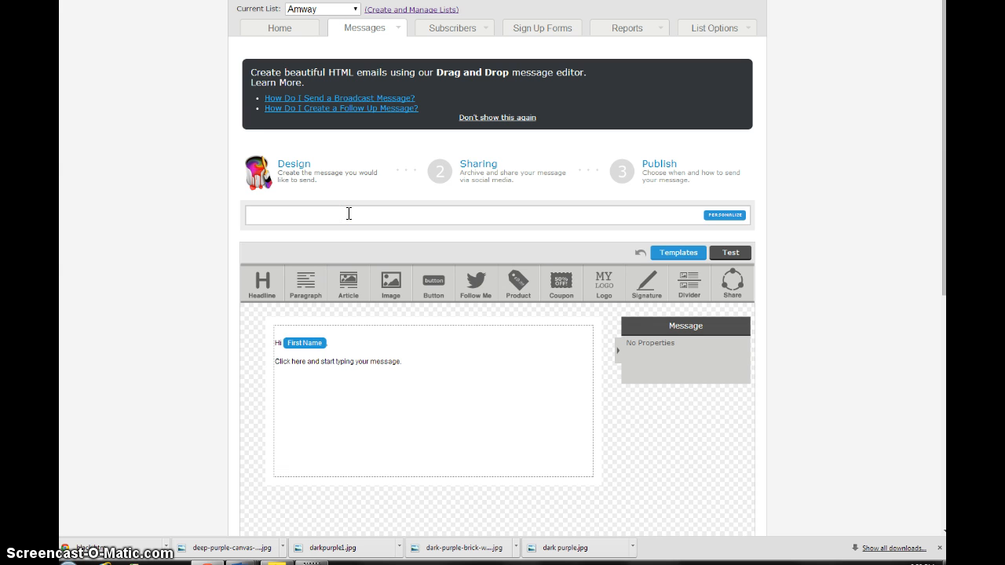
type("re:")
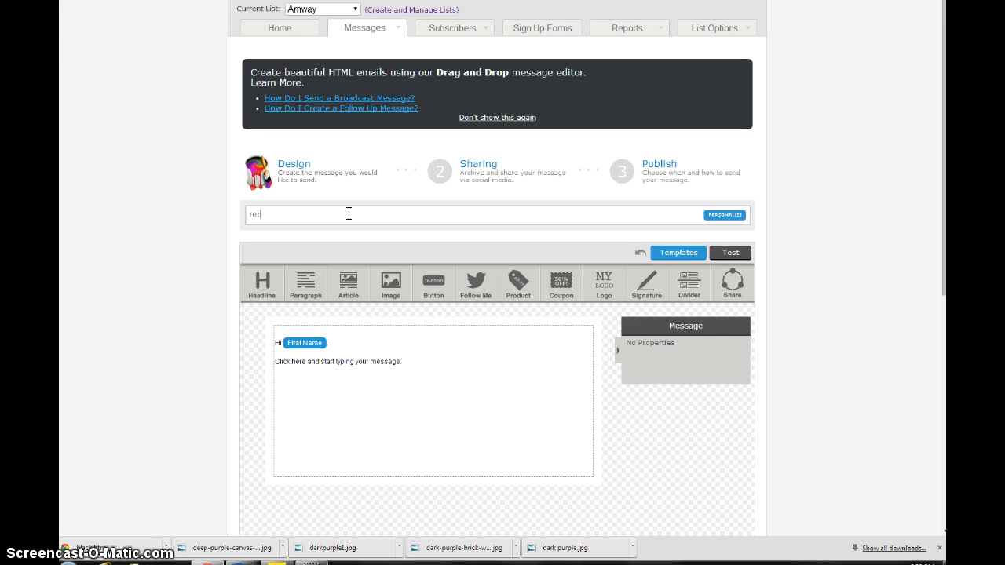
type("SPECIAL WEBINAT TO")
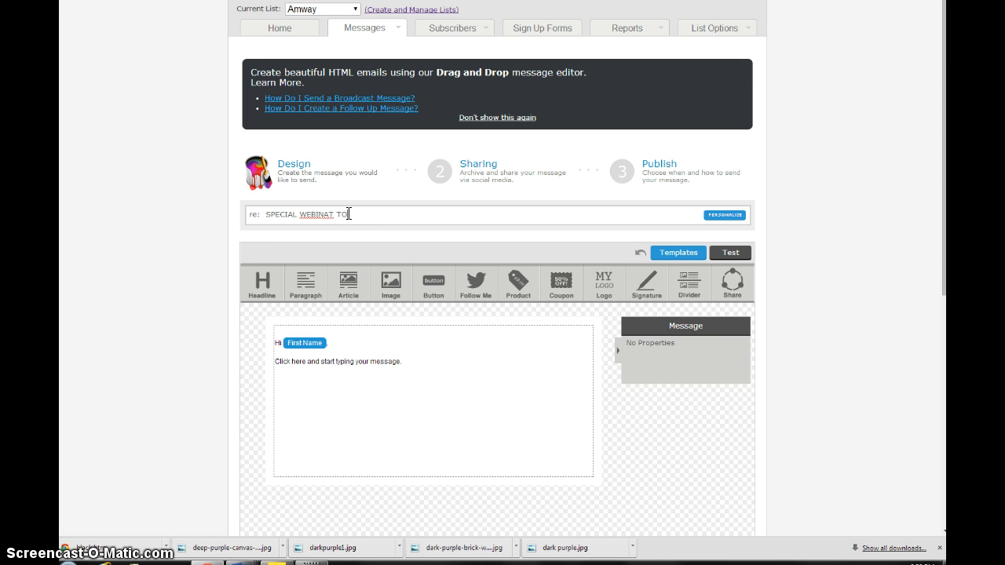
type("NIGHT")
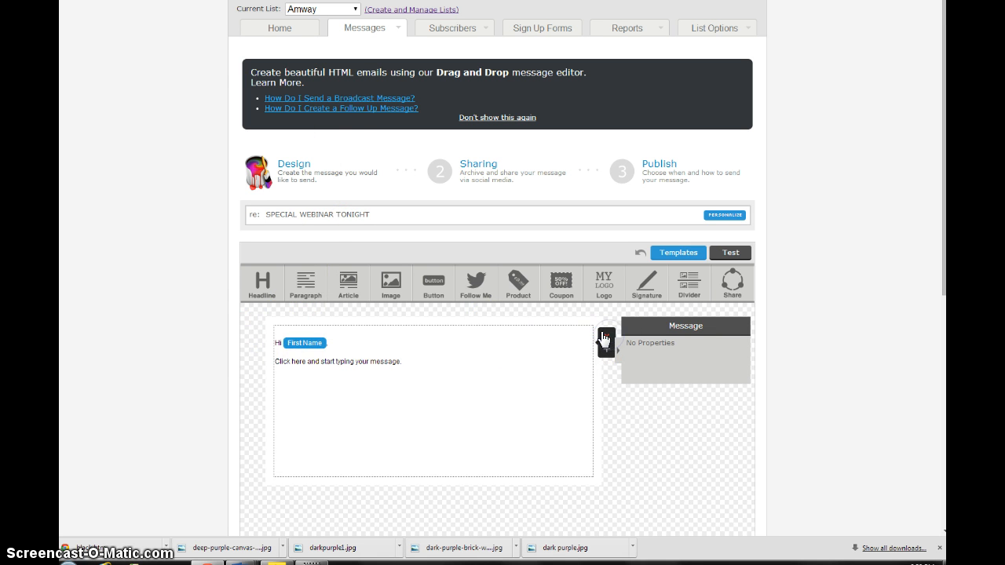
Add a block and type the headline 'SPECIAL WEBINAR TONIGHT AT 8PM'.
left_click(606, 342)
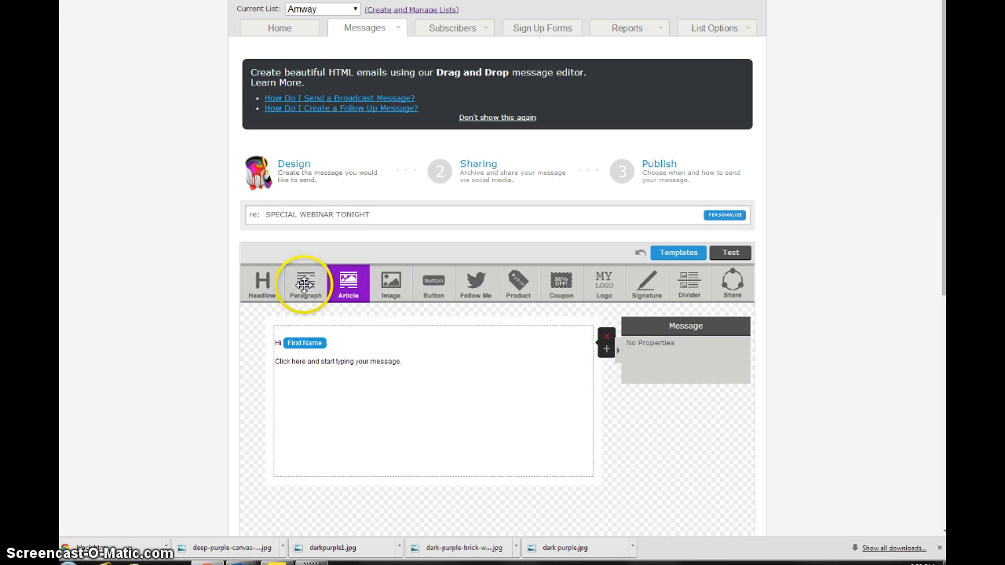
left_click(262, 283)
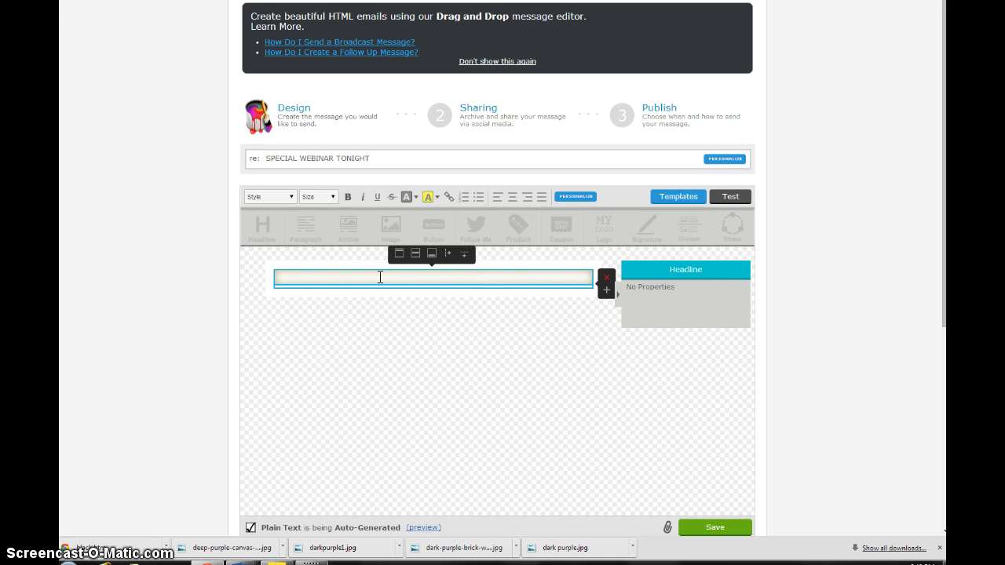
type("SPECIAL")
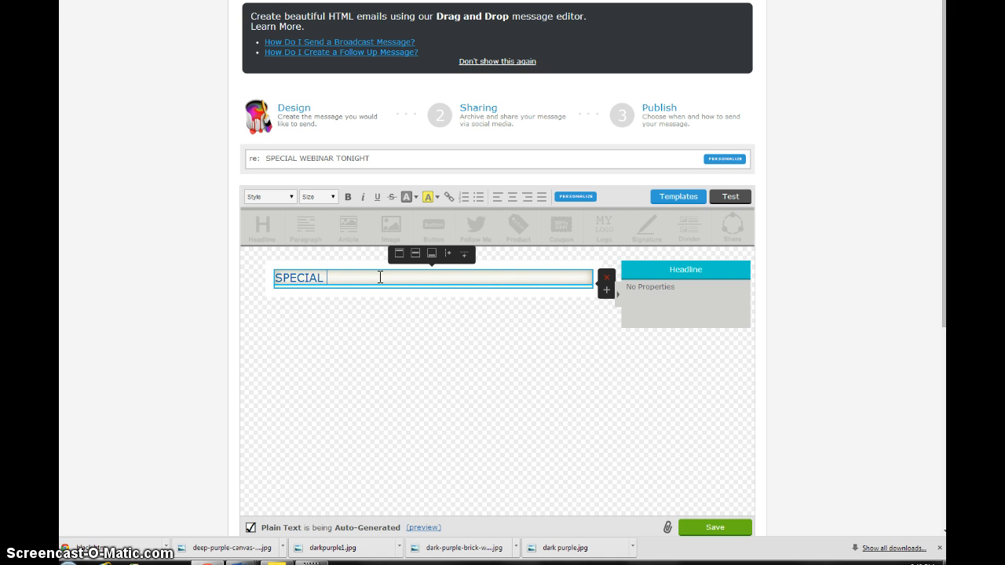
type("WEBINAR")
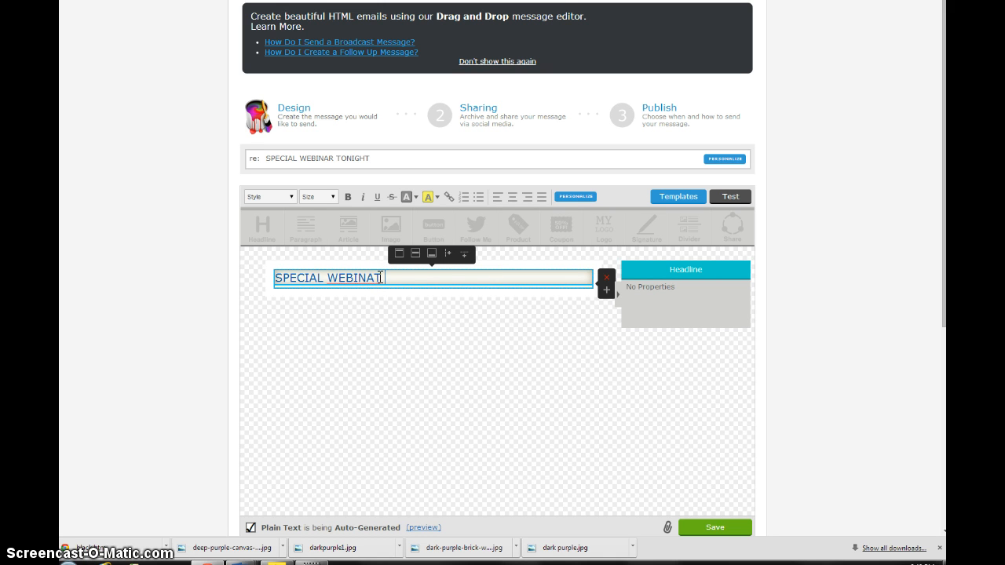
type("TONIGHT AT 8PM")
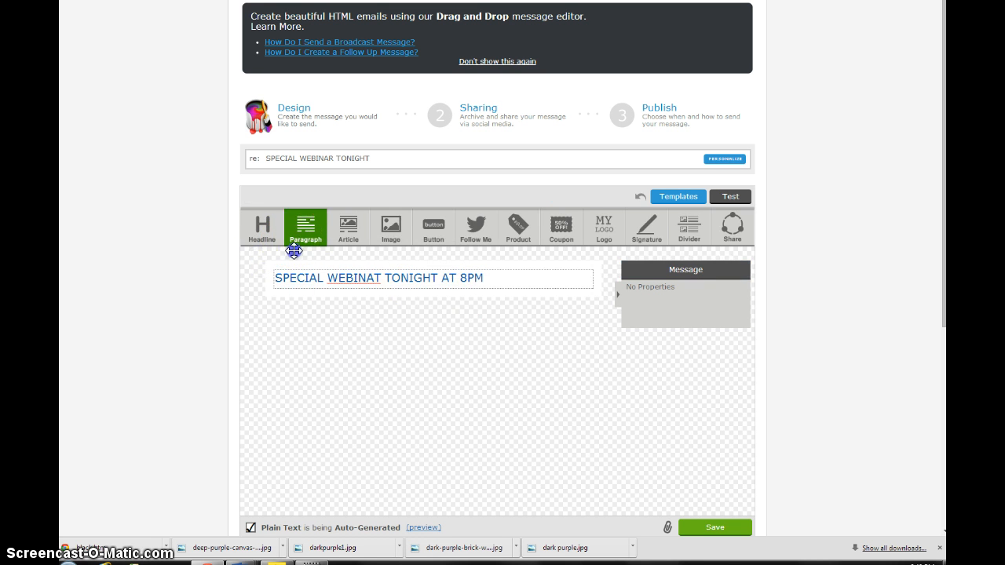
Add a paragraph under the headline reading 'JOIN US TONIGHT AT 8PM'.
left_click(376, 278)
type("R")
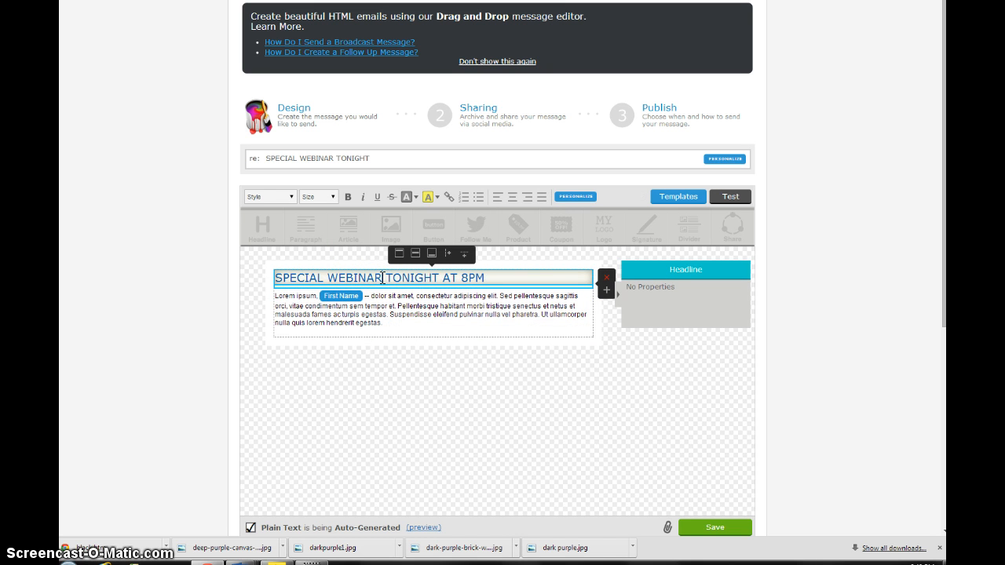
left_click(423, 308)
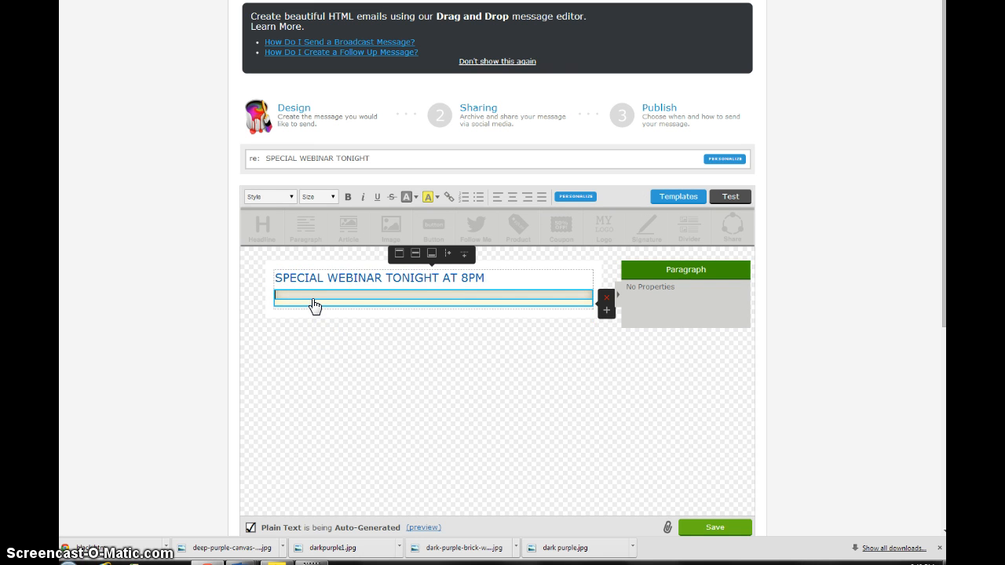
type("JOIN US TO")
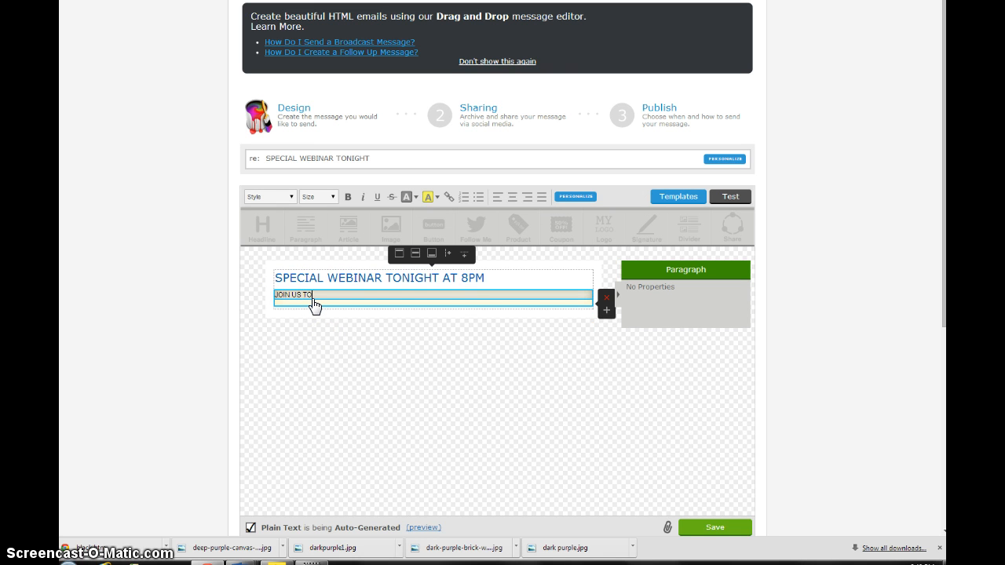
type("NIGHT AT 9")
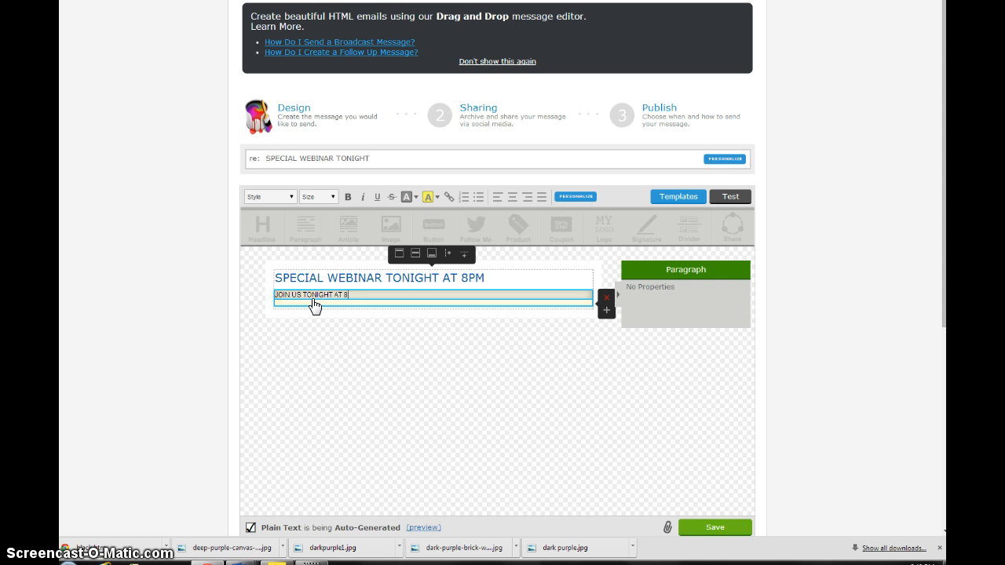
type("PM")
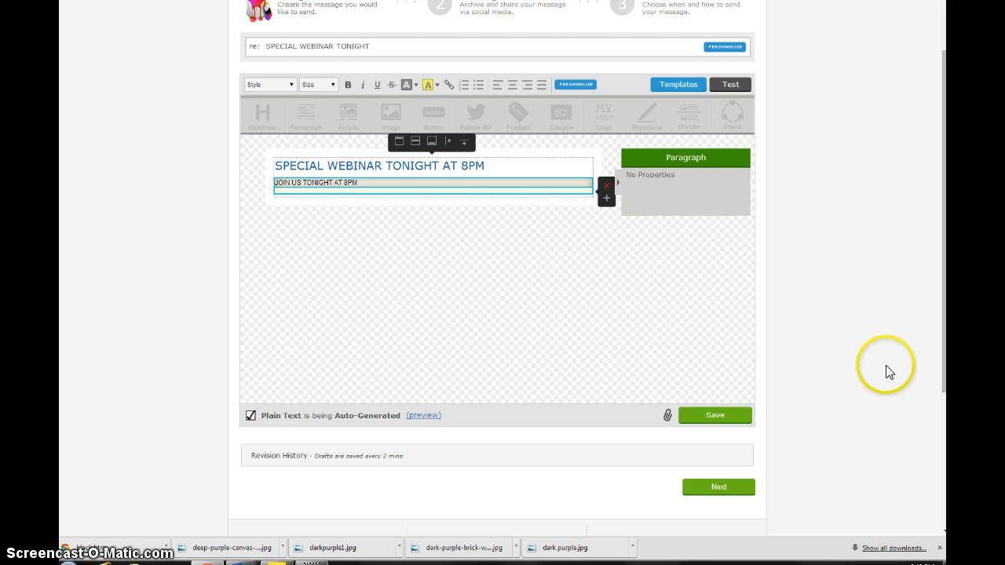
Save the broadcast as a draft.
left_click(714, 414)
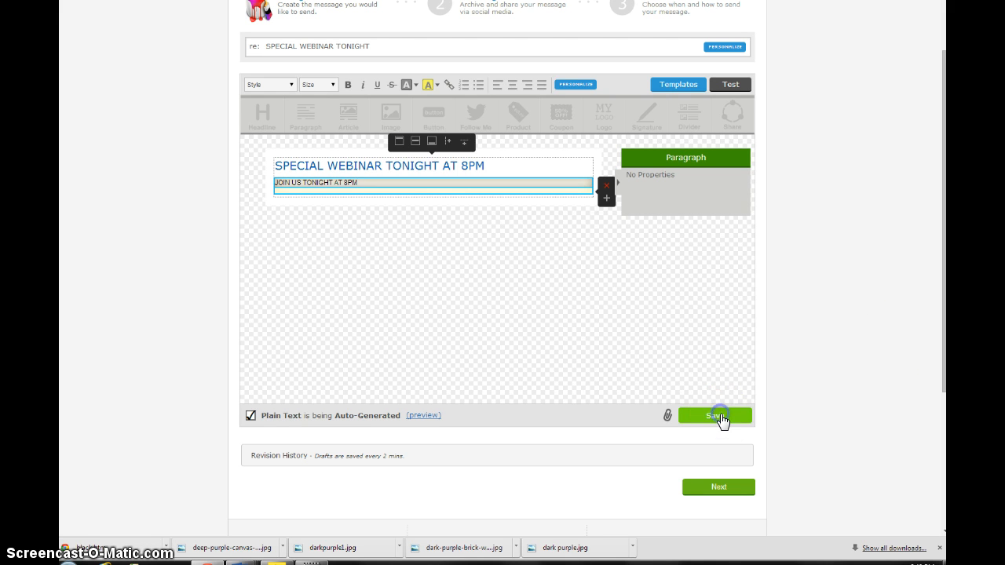
left_click(714, 415)
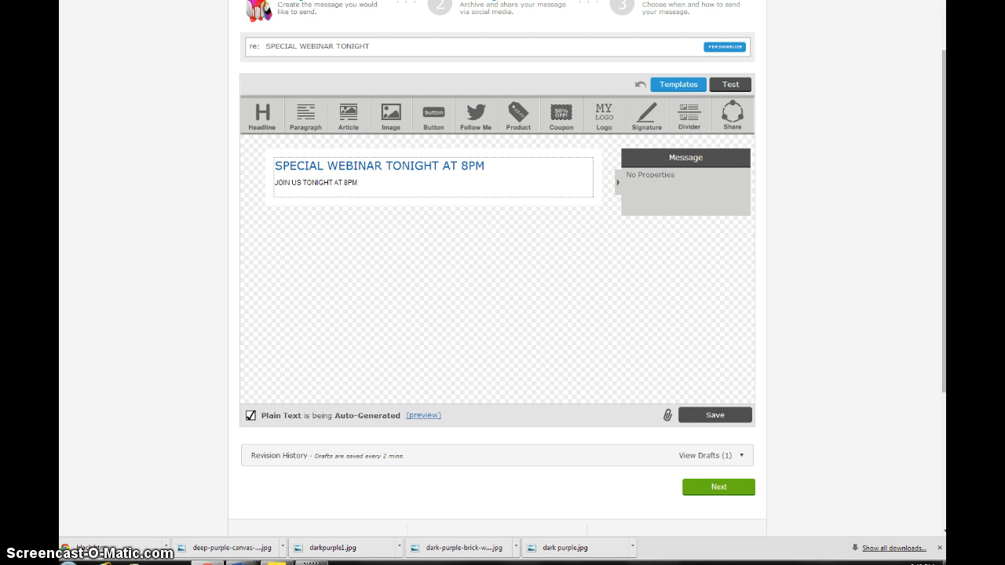
left_click(718, 487)
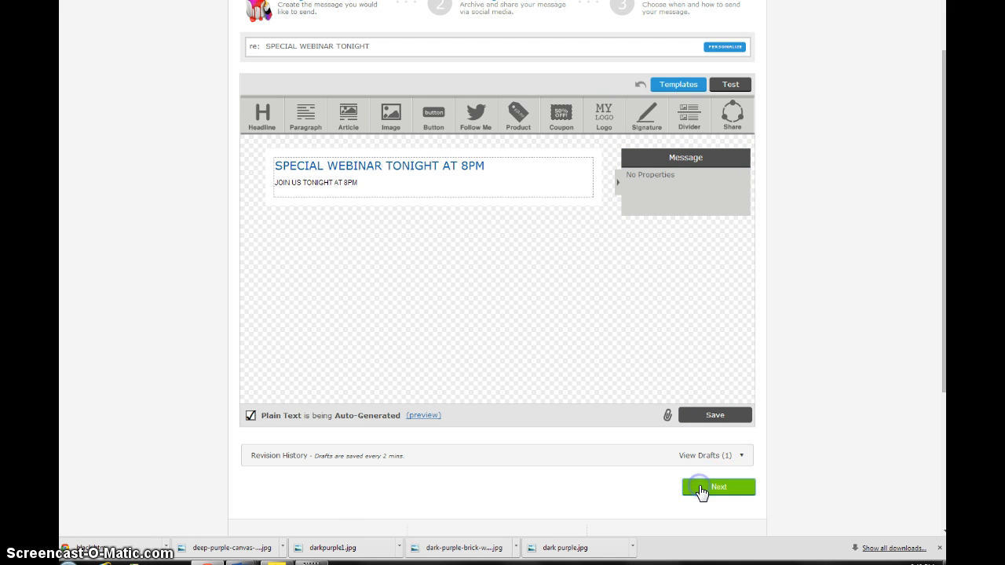
Advance to the Sharing step, keeping archive links and social posting unchanged.
left_click(717, 487)
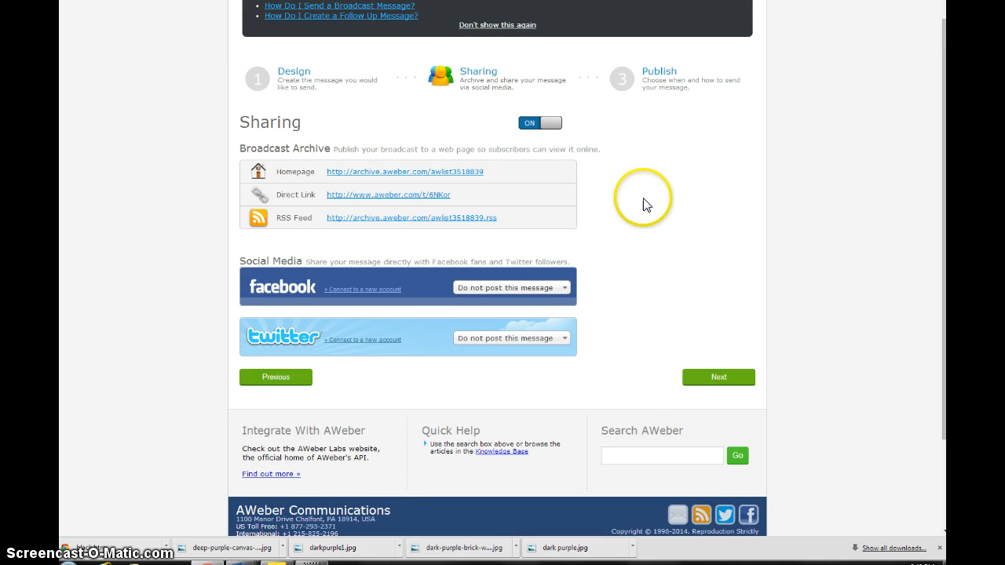
mouse_move(699, 218)
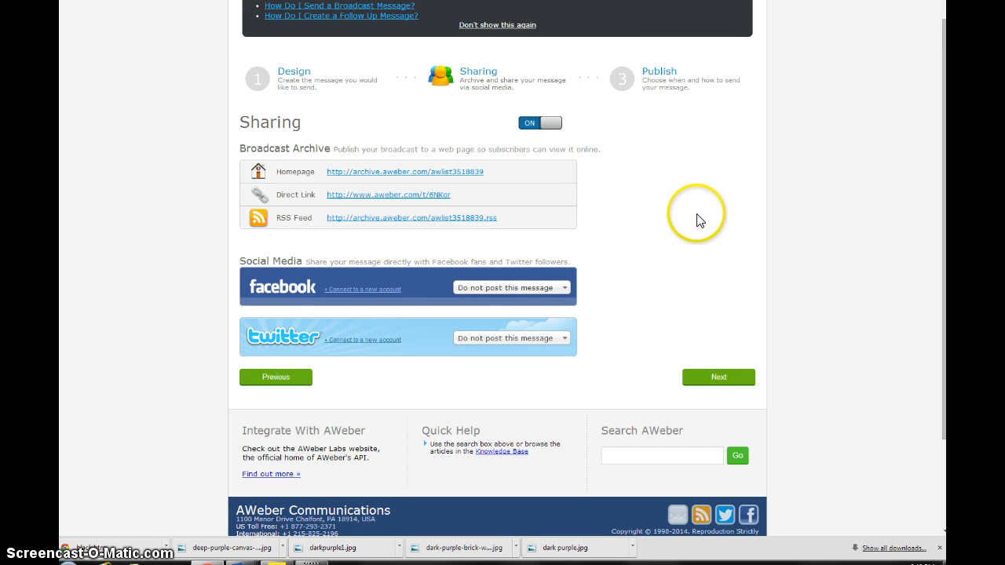
mouse_move(277, 306)
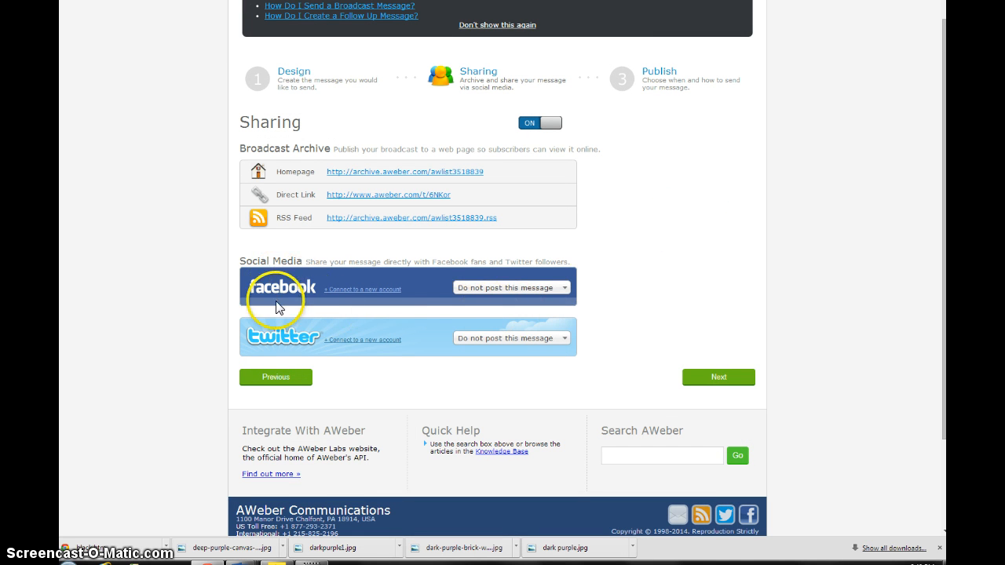
mouse_move(263, 322)
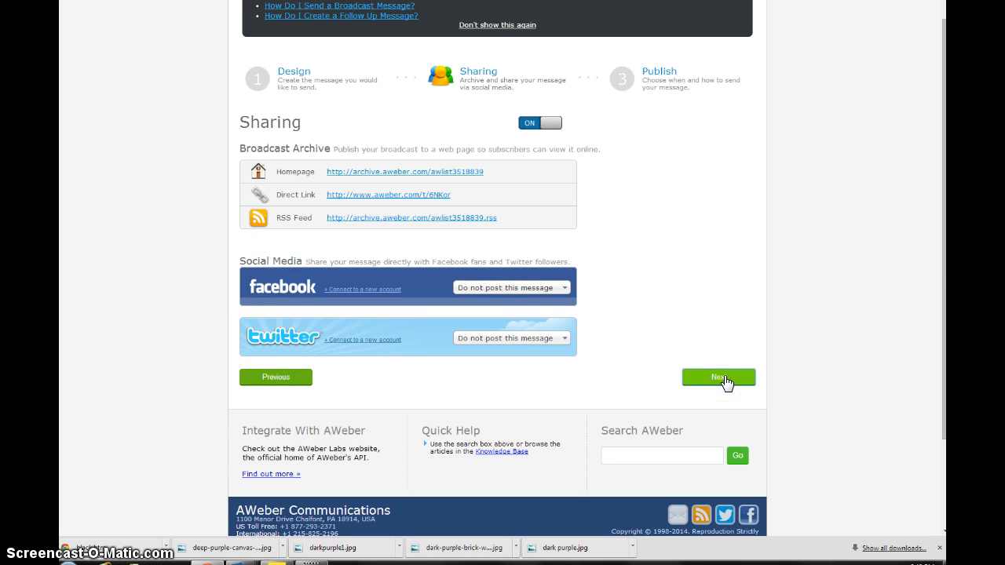
Advance to Publish and include the dsmembermh list.
left_click(718, 377)
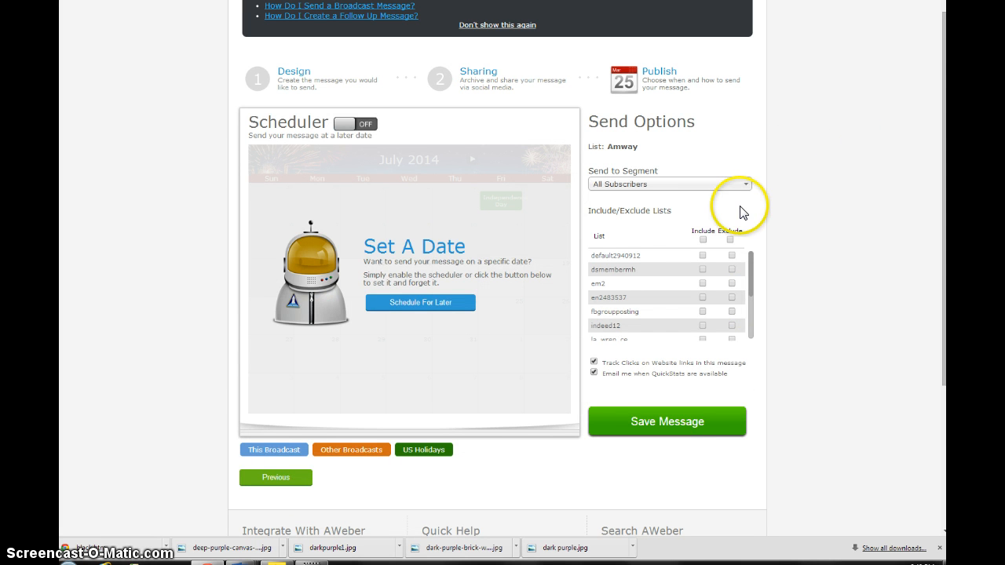
mouse_move(641, 306)
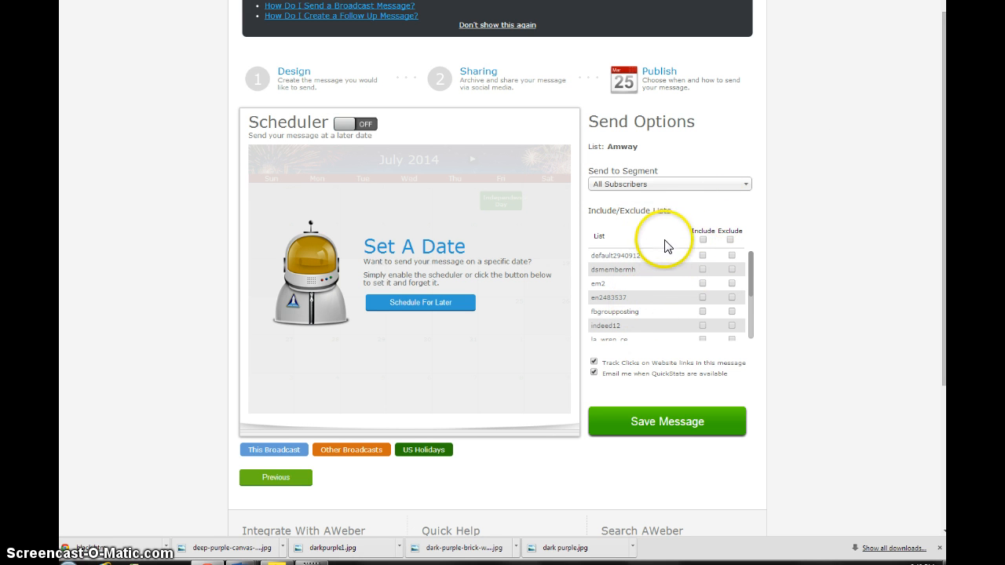
left_click(731, 269)
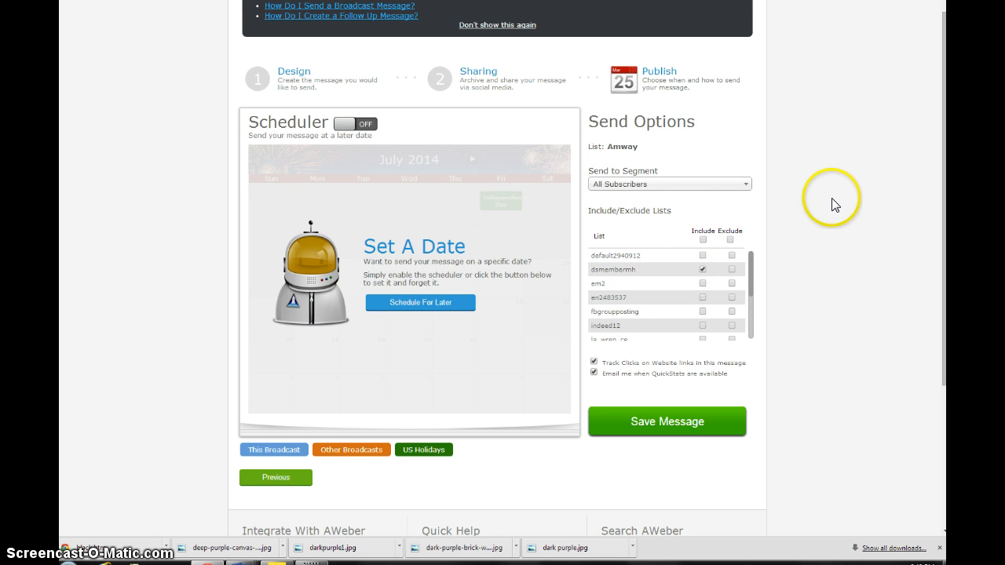
mouse_move(420, 303)
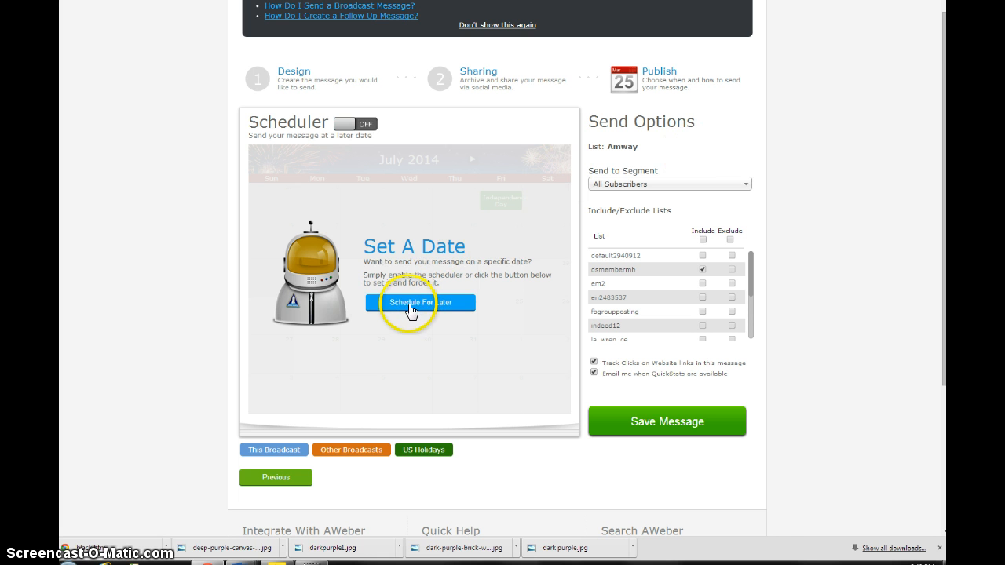
mouse_move(381, 316)
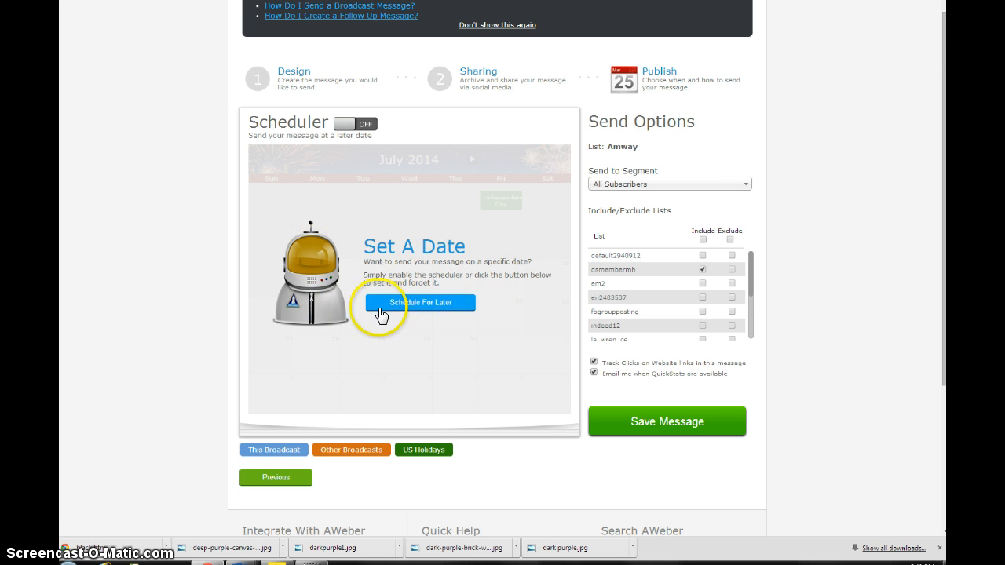
Schedule the send for Tuesday, July 15 at 7:00 pm.
left_click(420, 302)
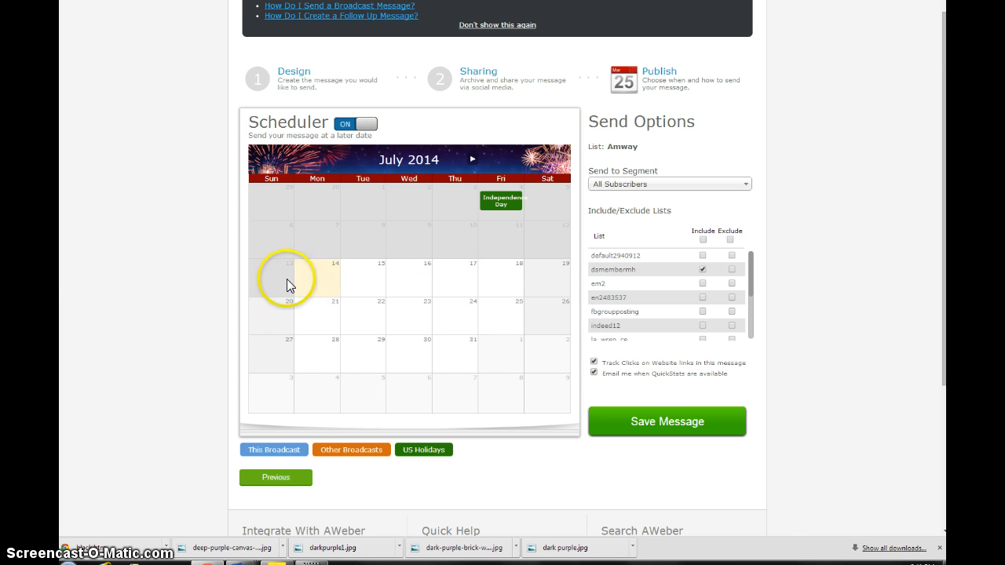
mouse_move(358, 279)
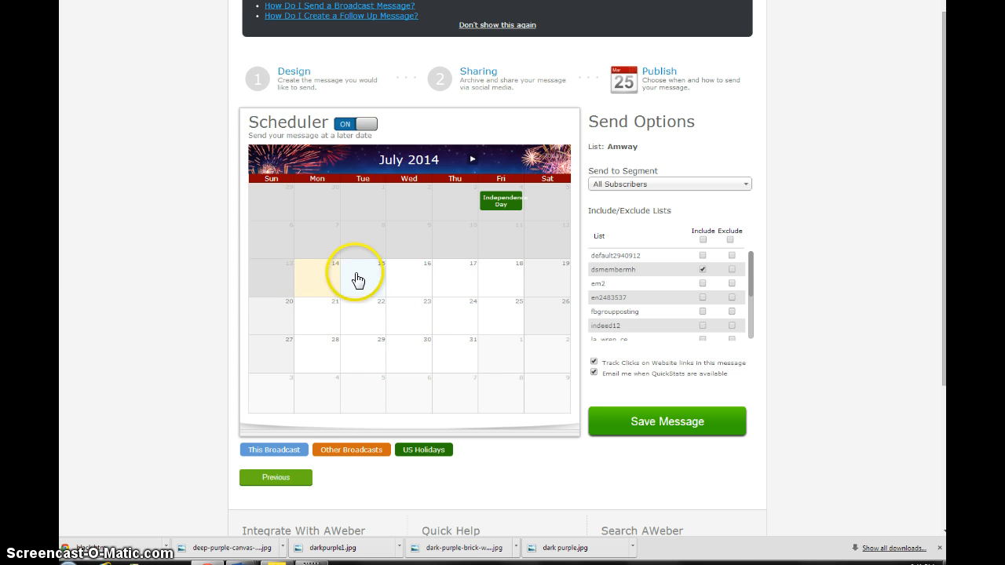
left_click(362, 277)
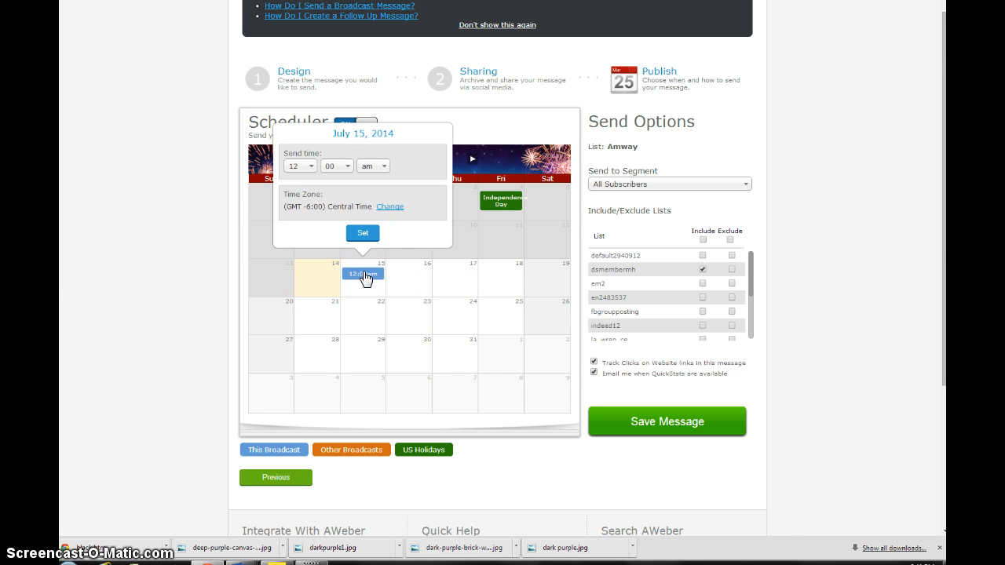
mouse_move(234, 207)
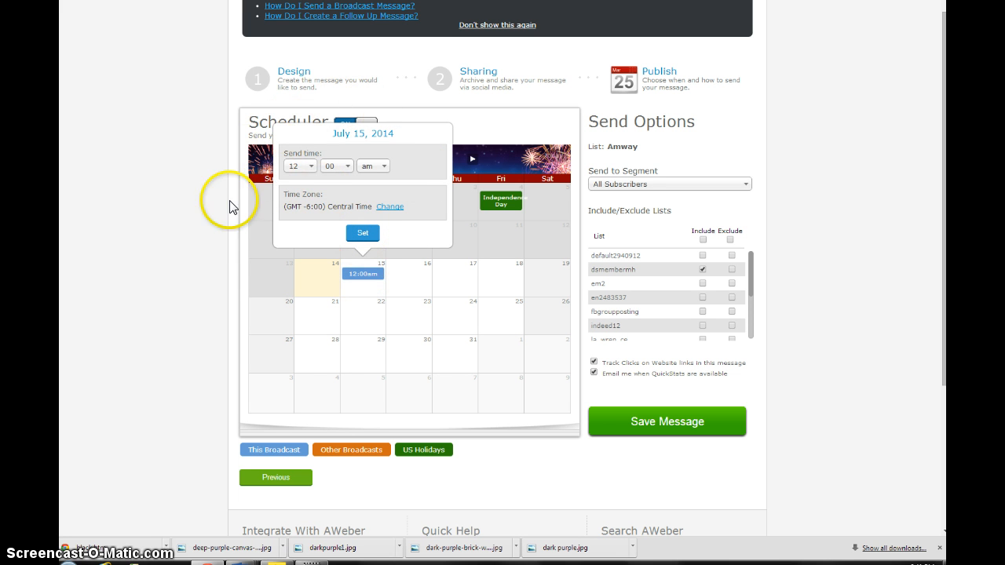
left_click(298, 166)
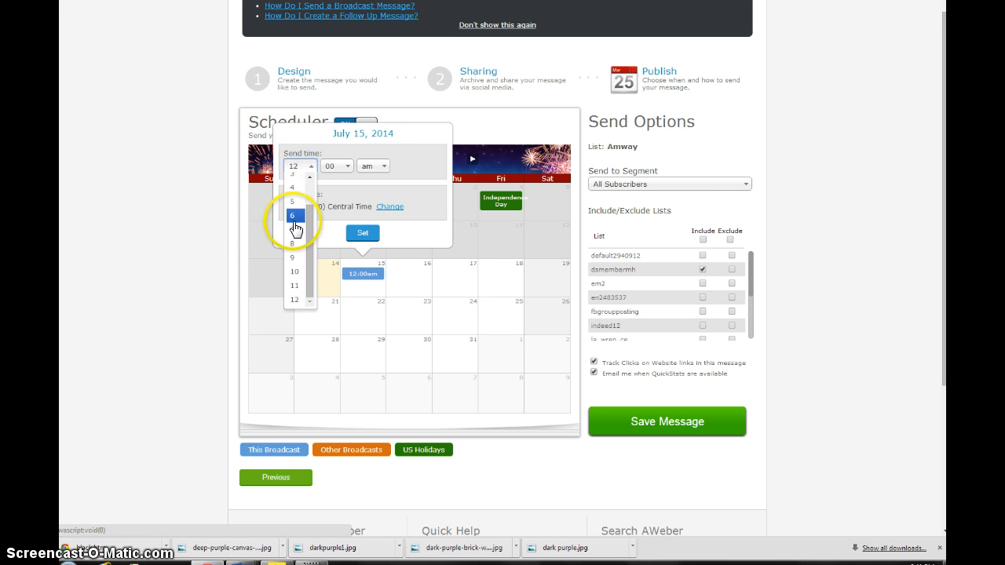
left_click(384, 165)
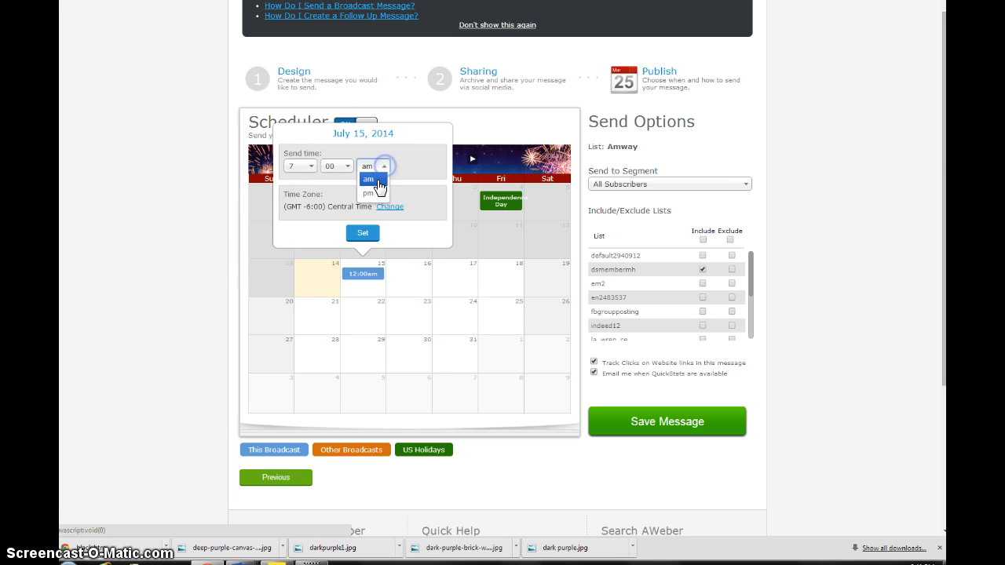
left_click(369, 193)
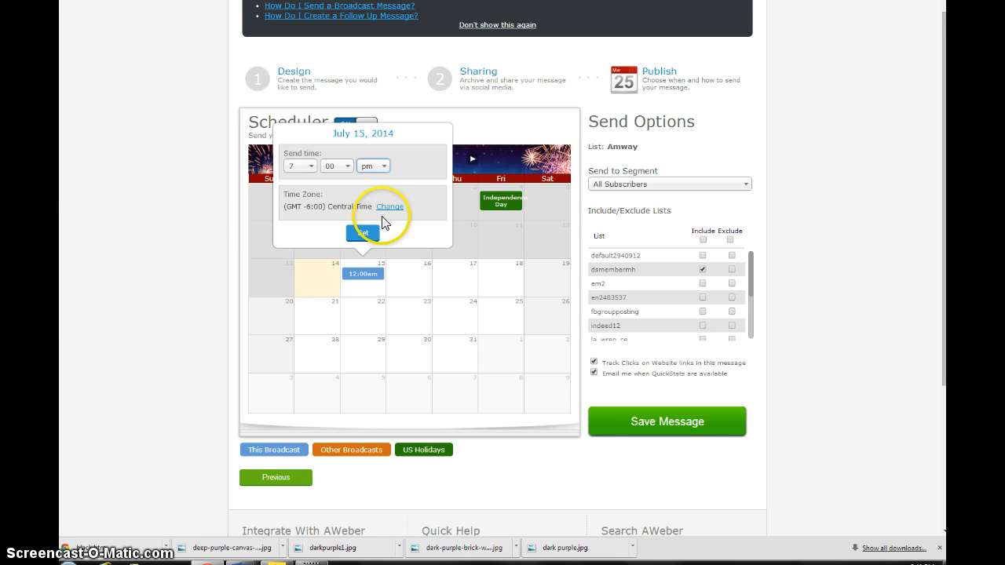
left_click(362, 232)
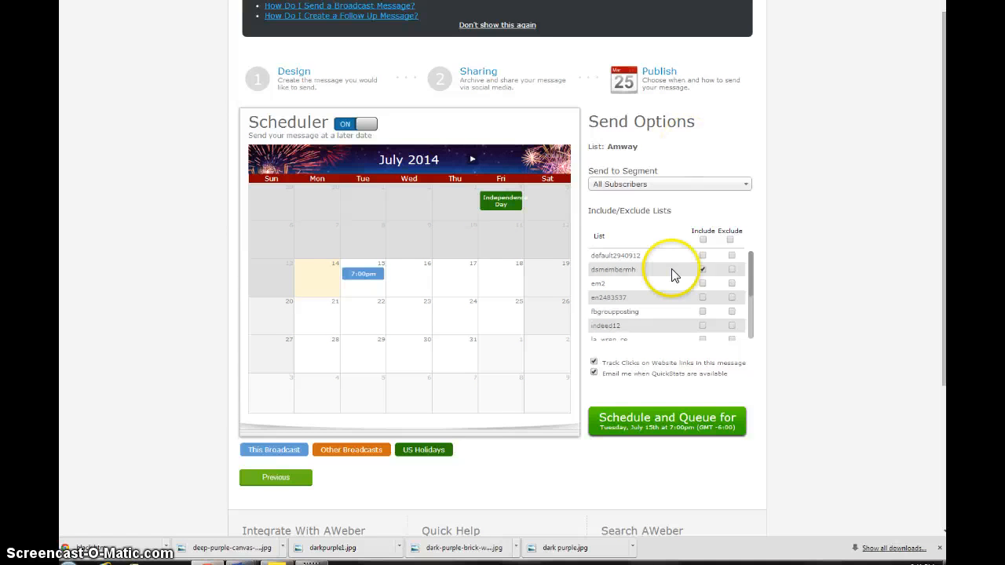
Queue the broadcast so it's listed as scheduled for 07/15/14 at 7:00 PM.
left_click(666, 420)
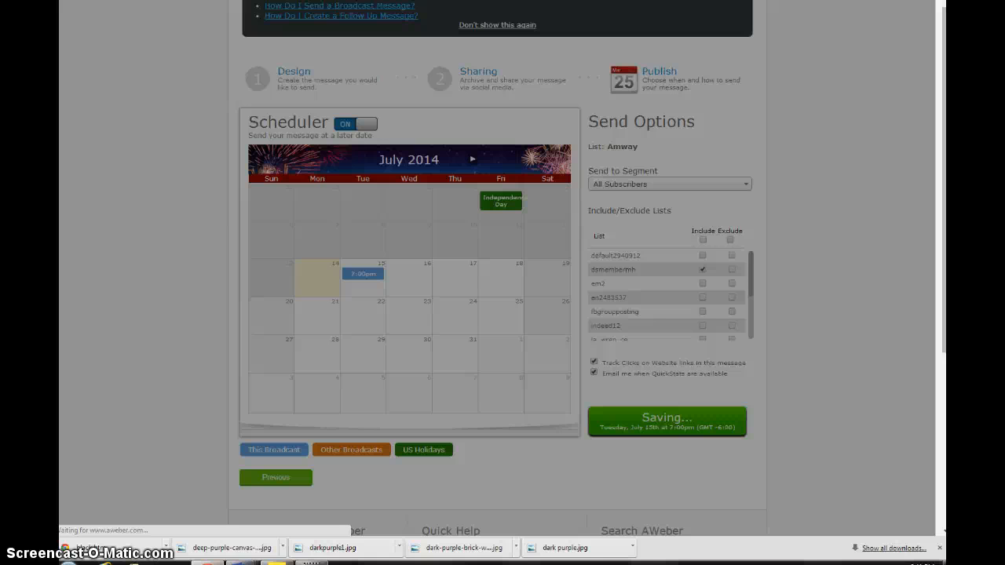
left_click(667, 421)
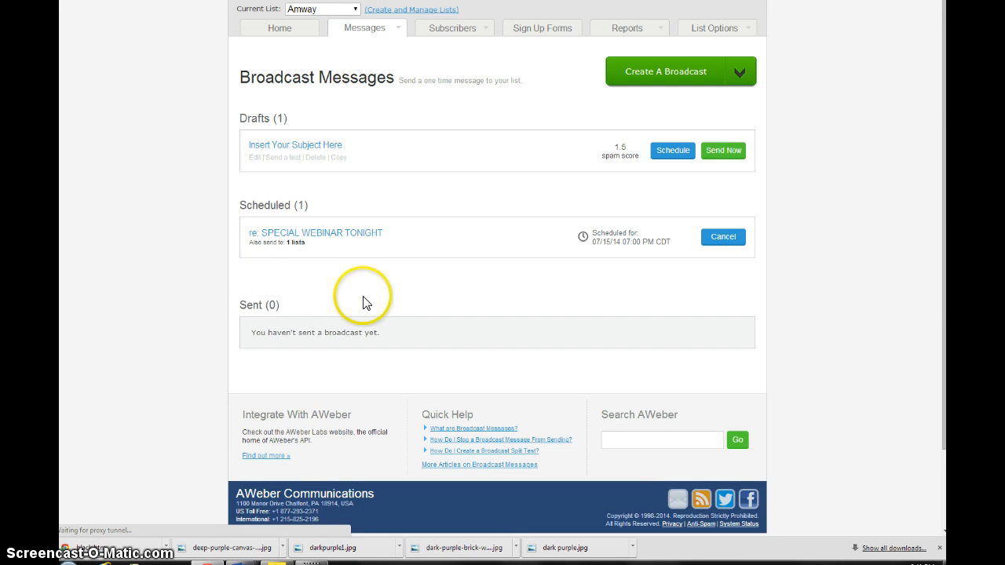
mouse_move(370, 230)
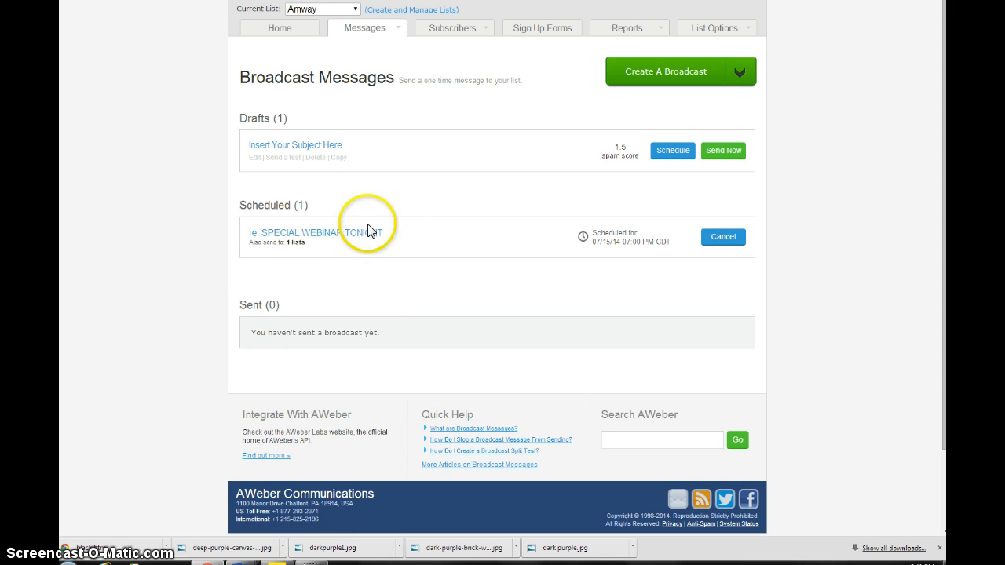